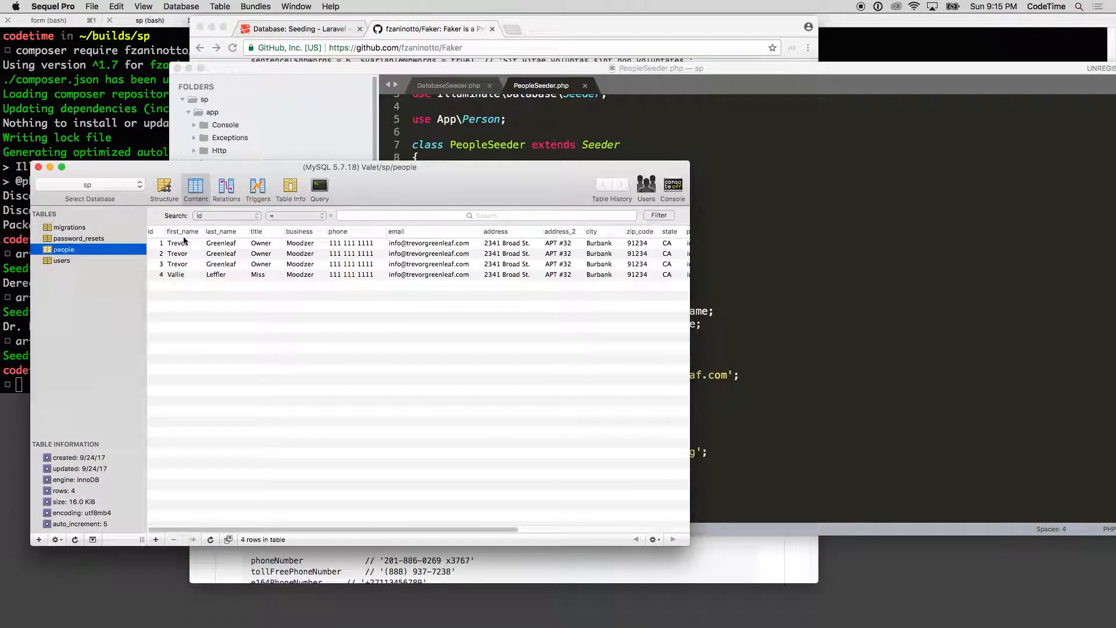
mouse_move(188, 290)
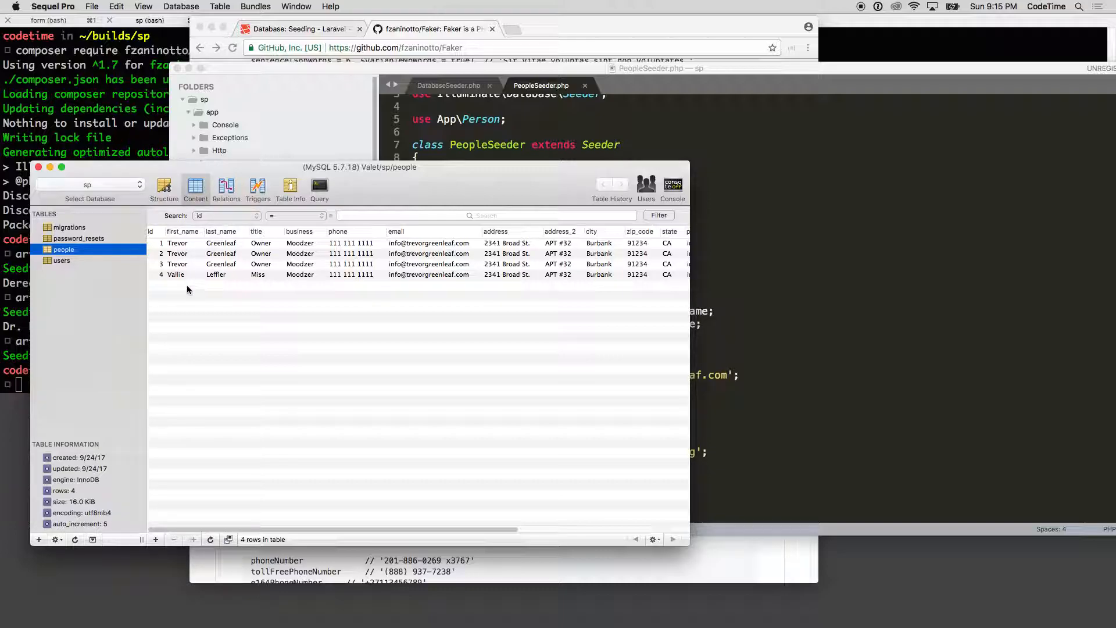
mouse_move(198, 326)
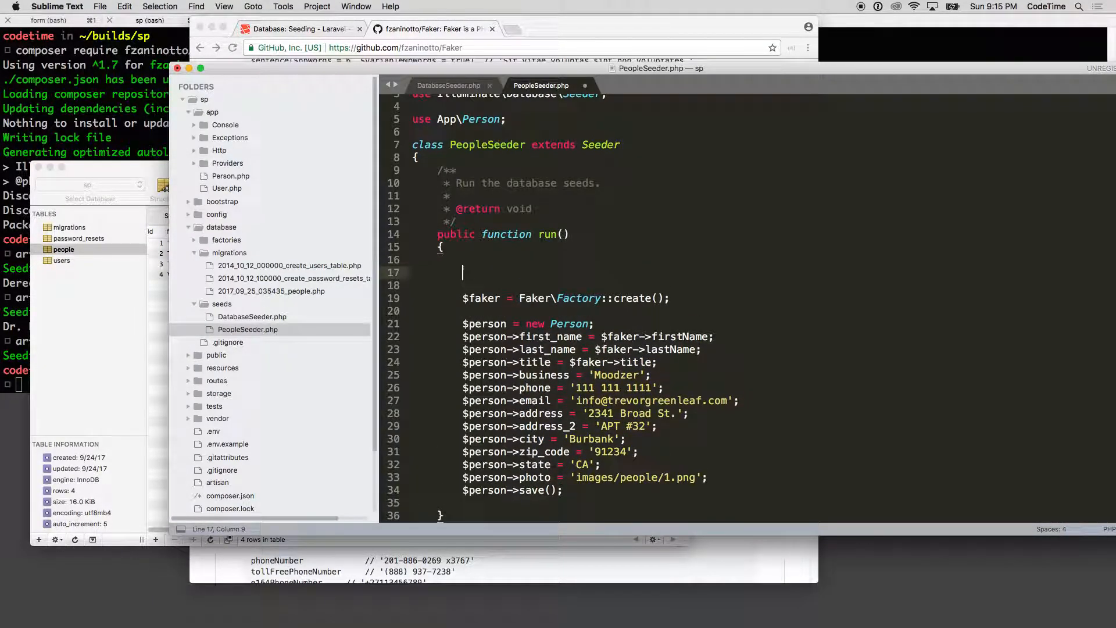
- Begin run() with DB::table('people')->delete() via autocomplete to clear existing people rows
text(D)
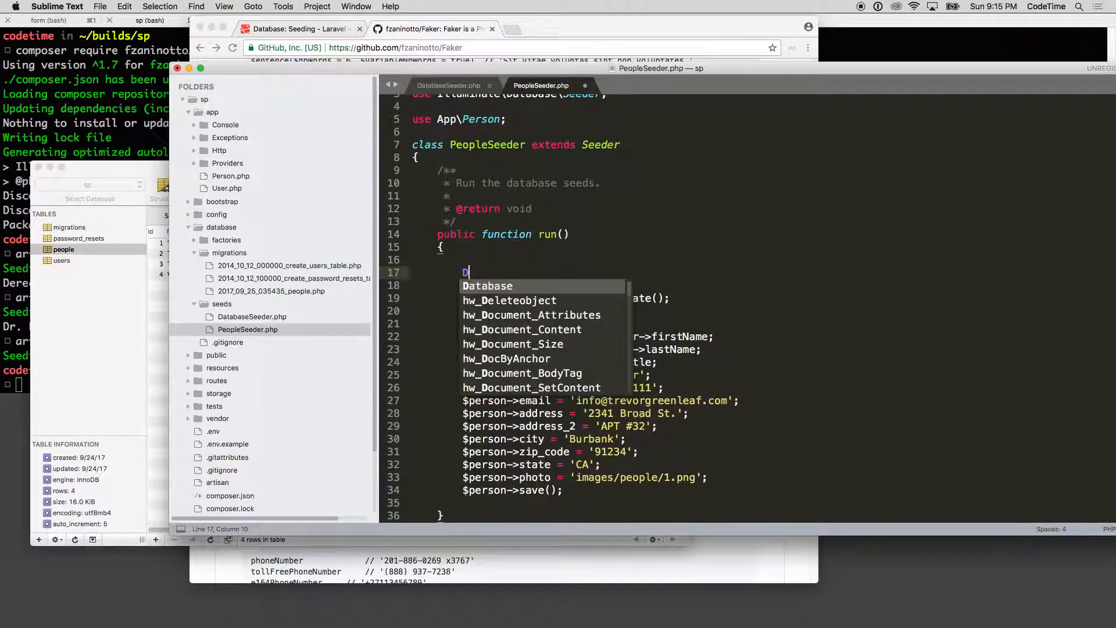
text(B:)
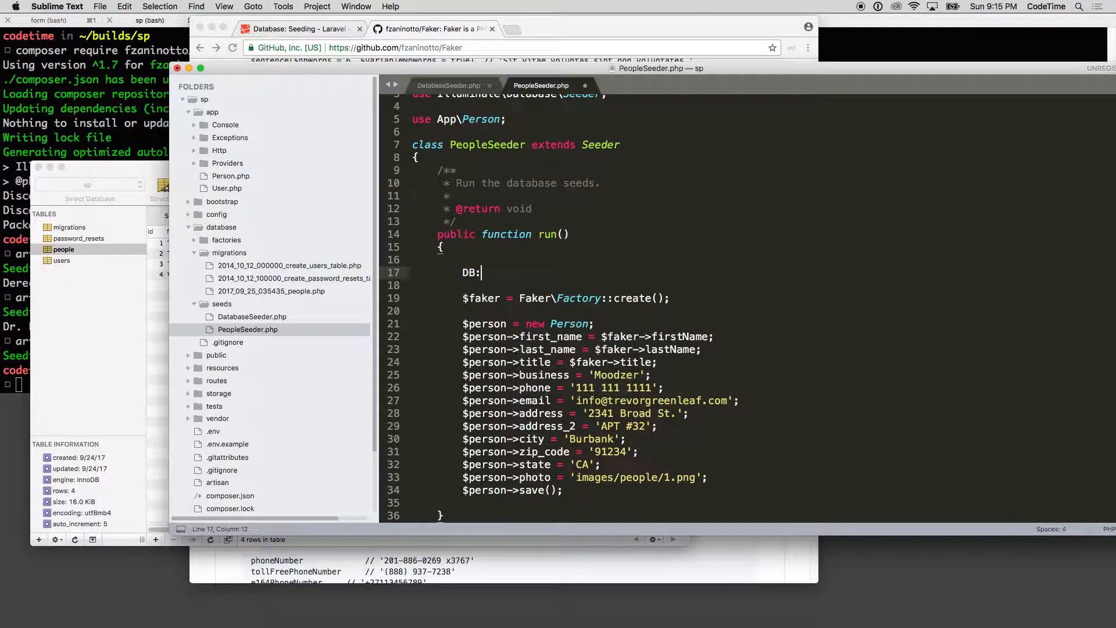
text(:)
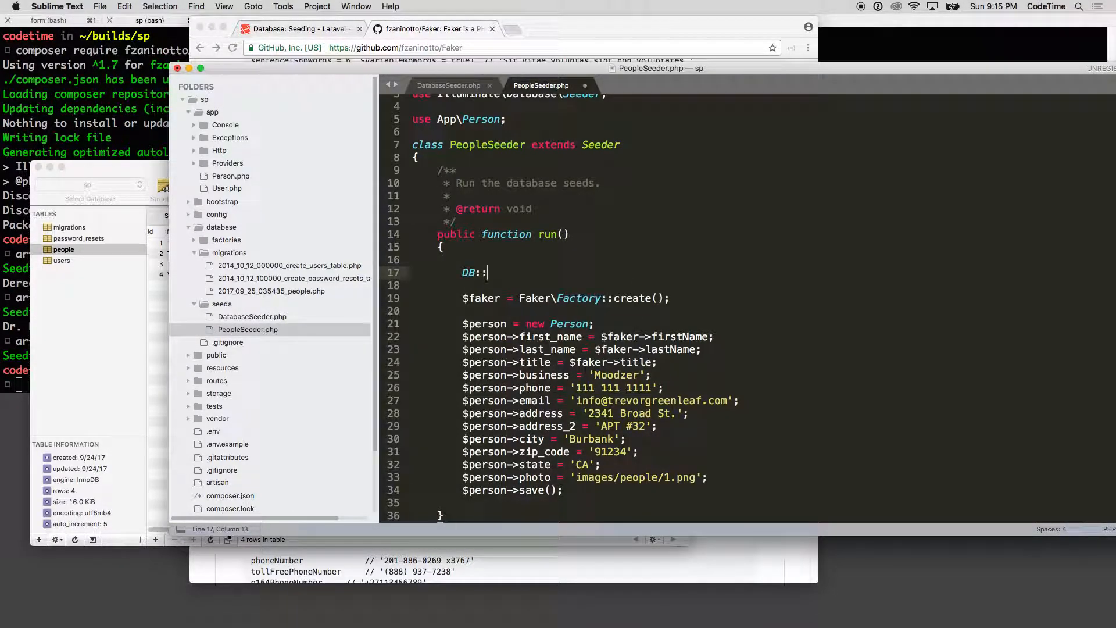
text(table('people)
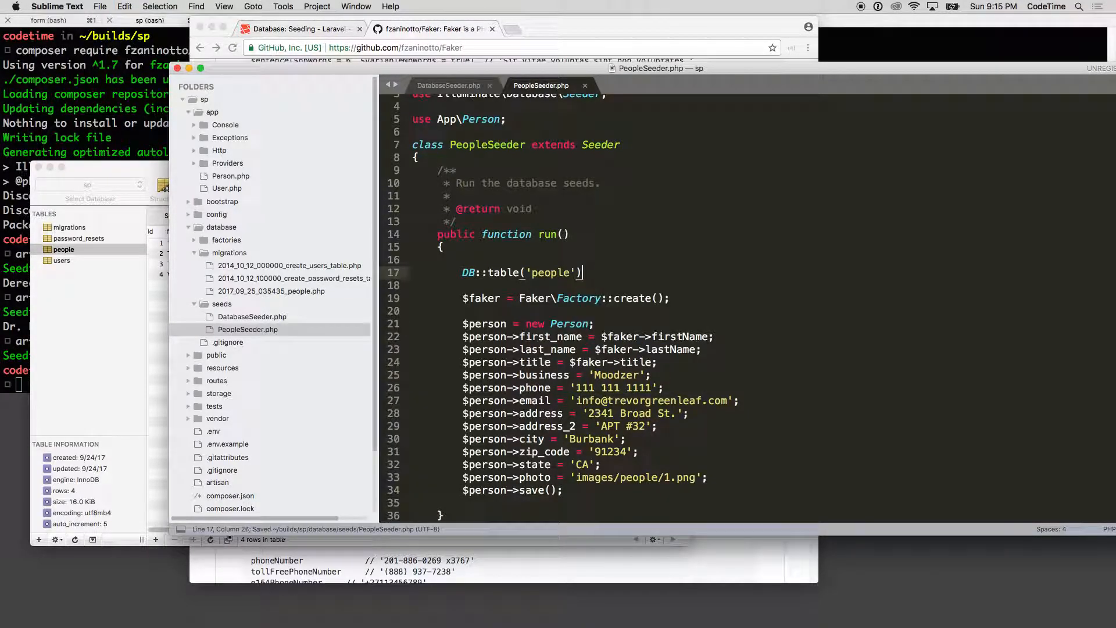
text(->de)
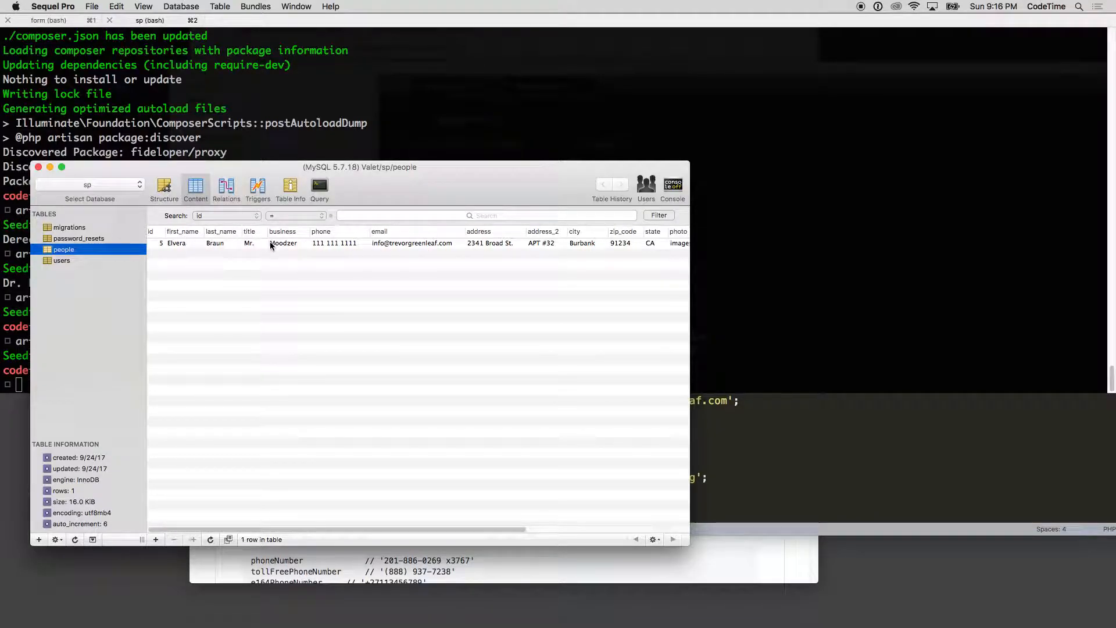
mouse_move(950, 536)
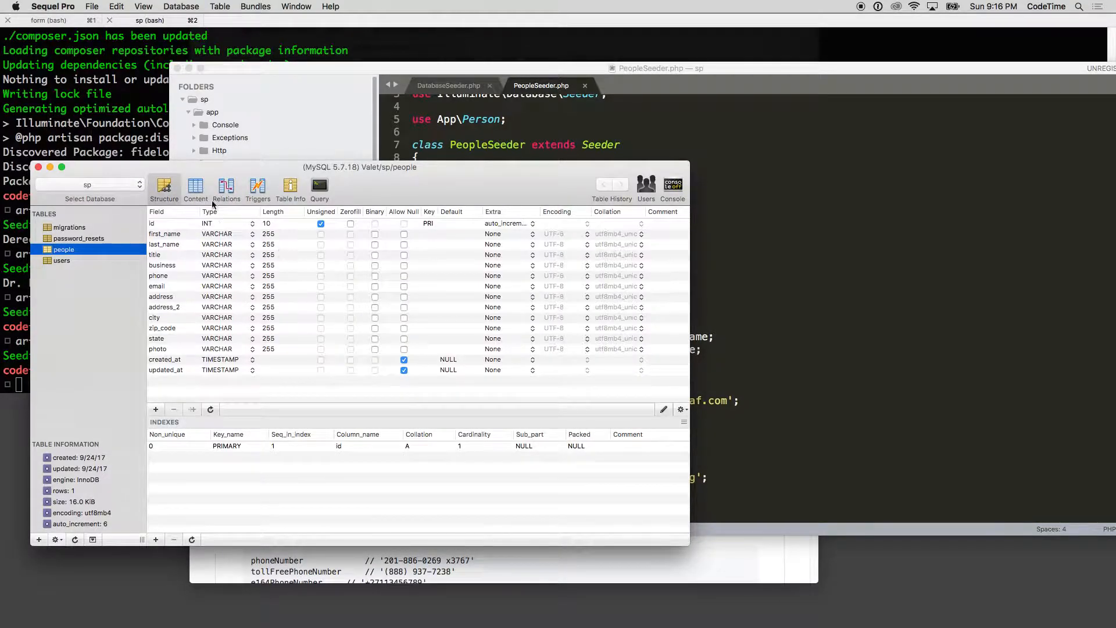
click(196, 187)
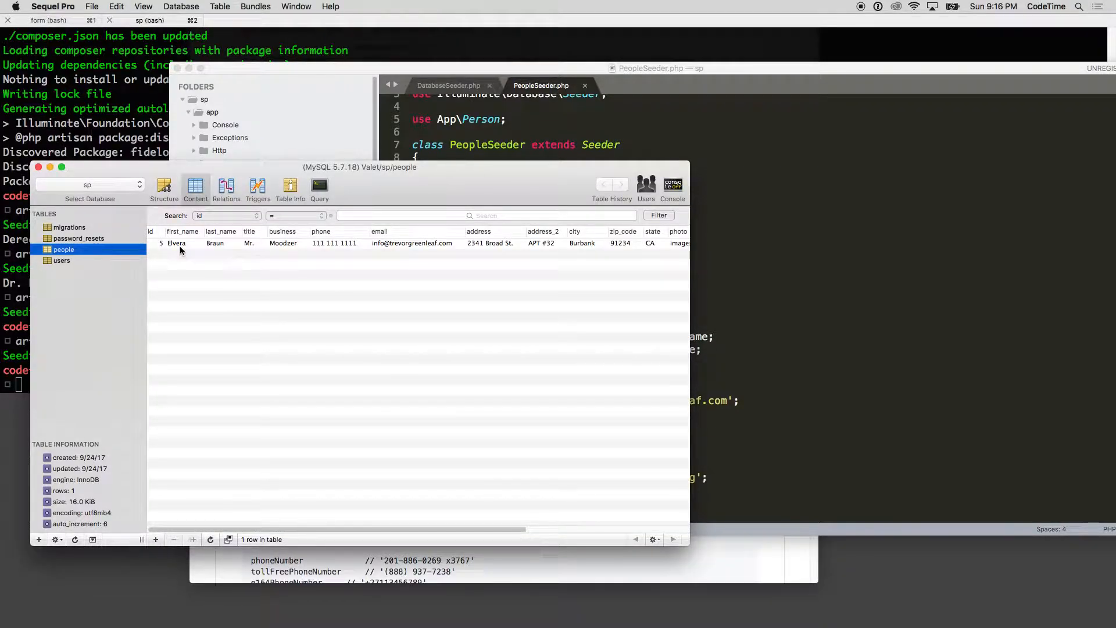
mouse_move(111, 252)
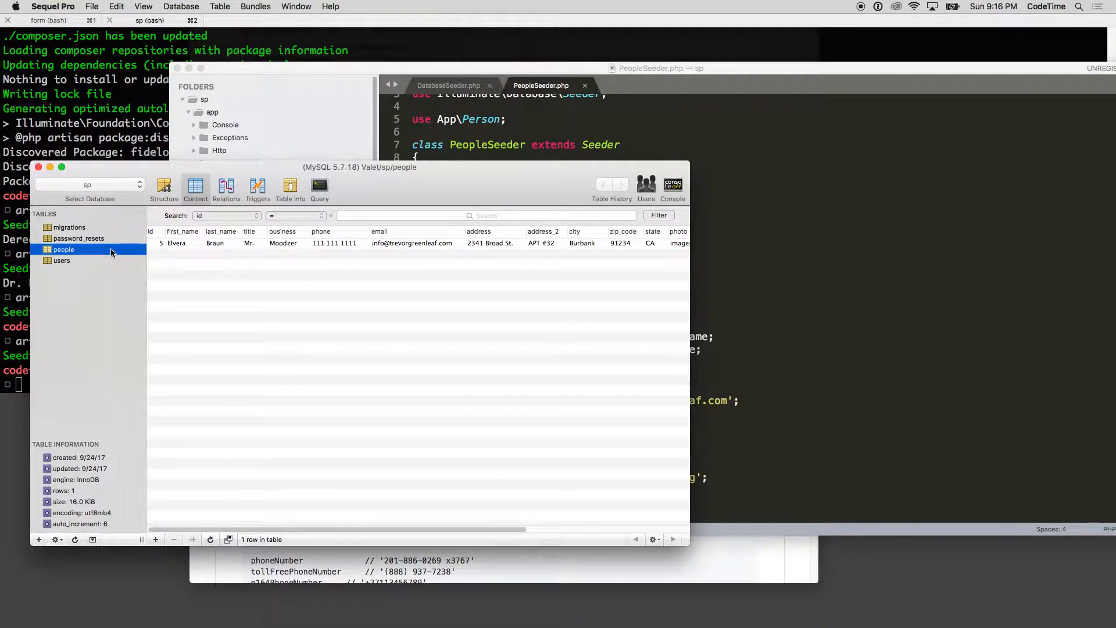
mouse_move(89, 278)
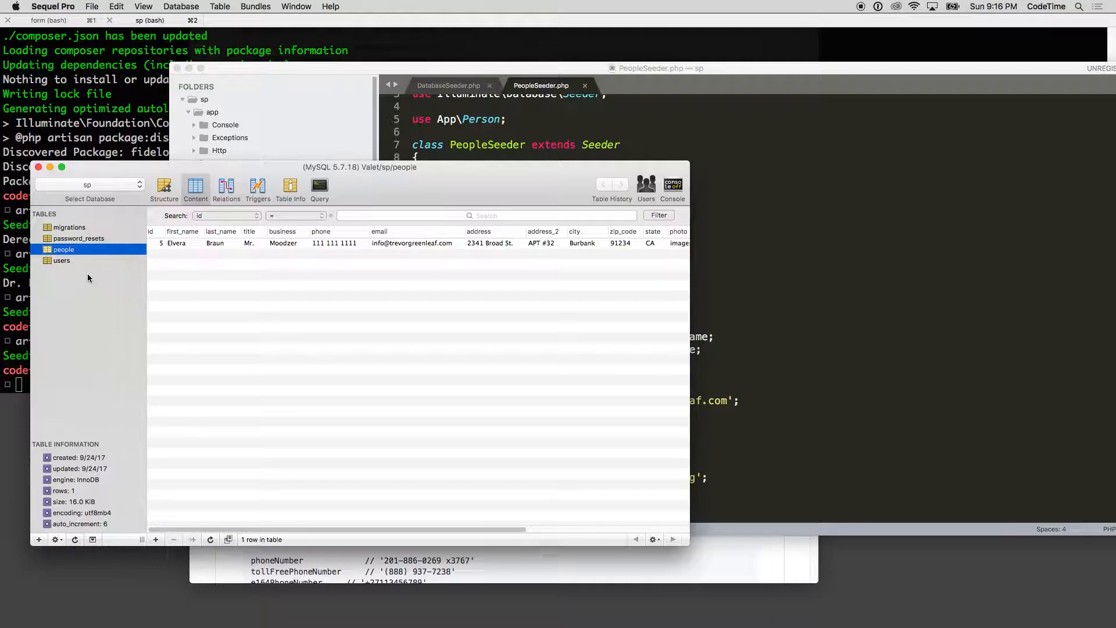
mouse_move(89, 349)
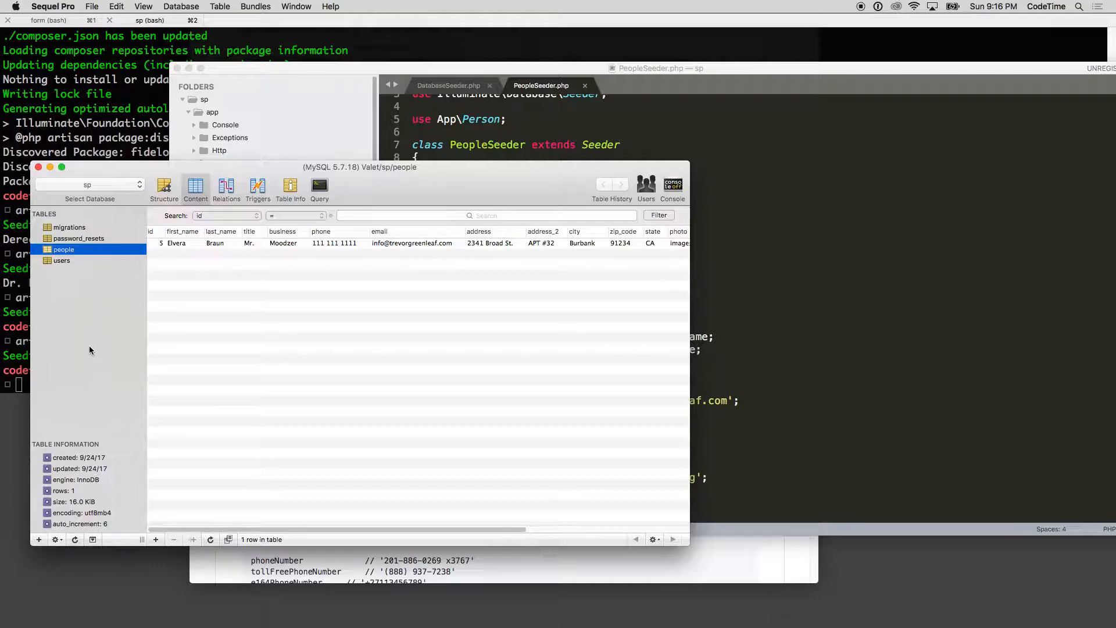
mouse_move(261, 316)
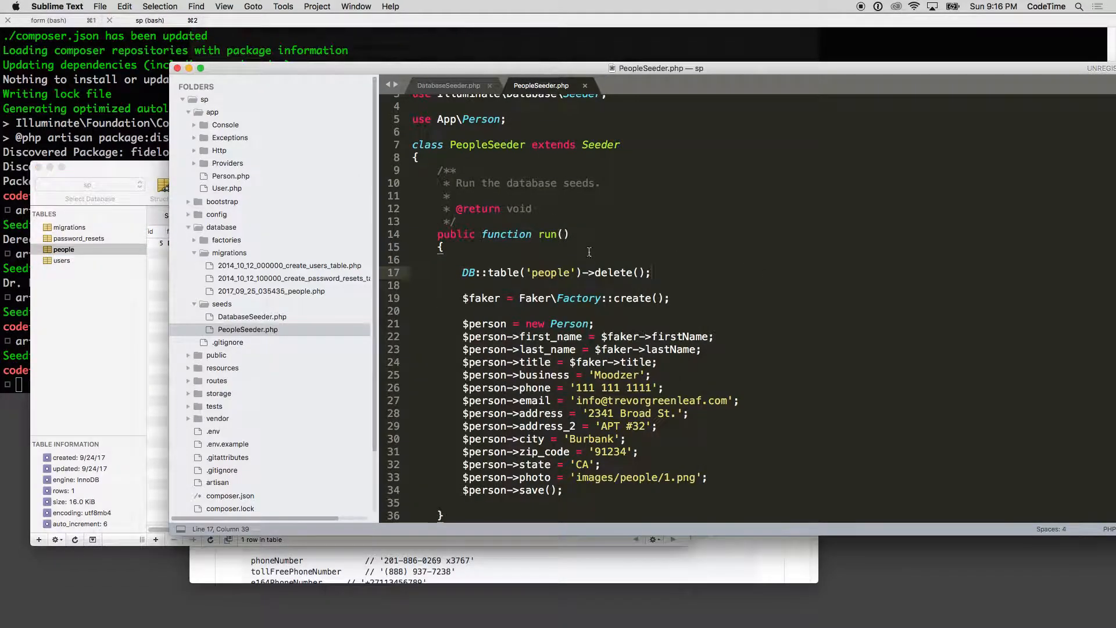
mouse_move(610, 268)
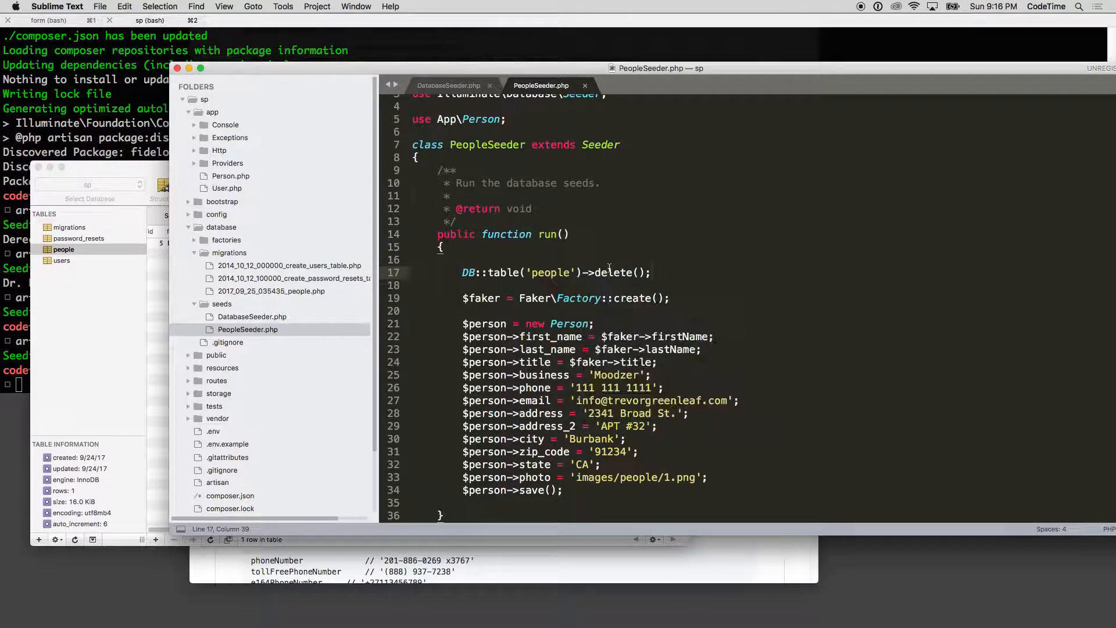
mouse_move(600, 257)
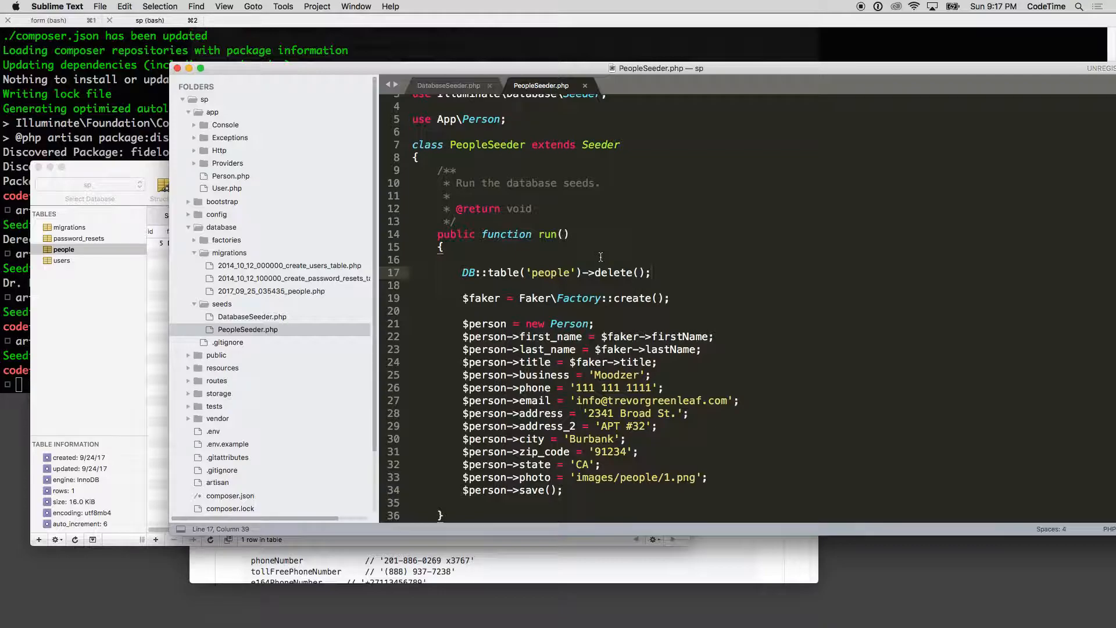
click(463, 310)
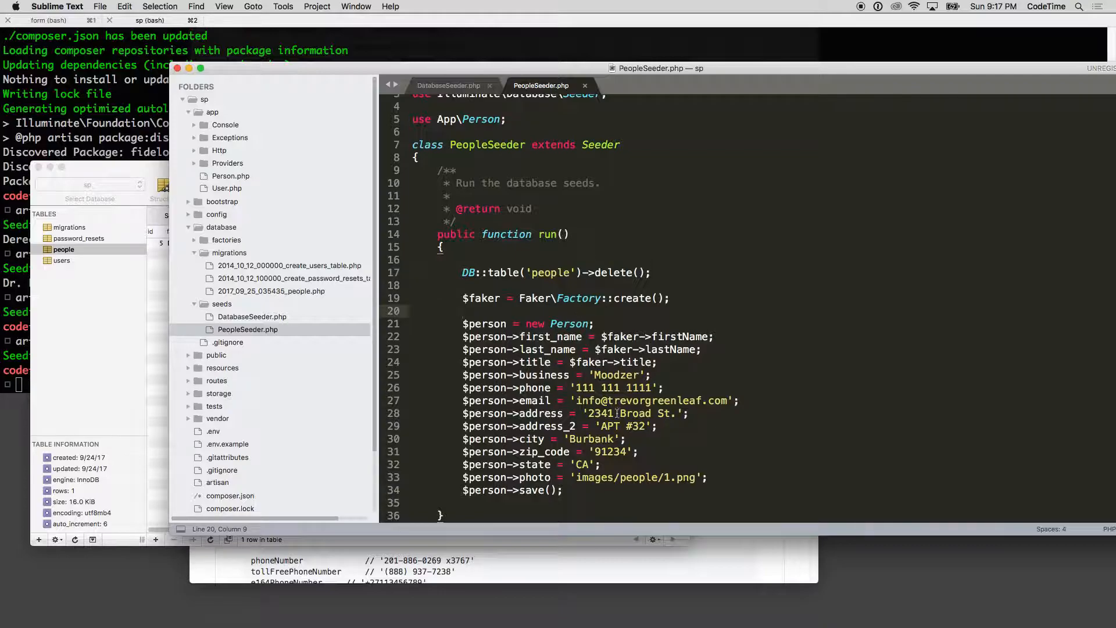
scroll(up, 3)
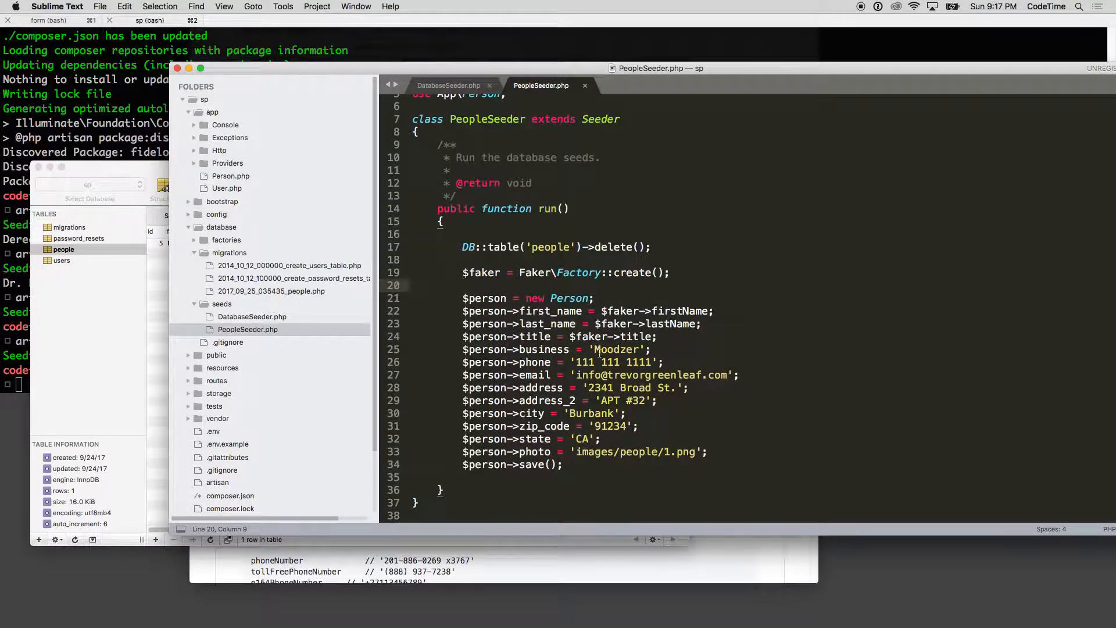
click(539, 464)
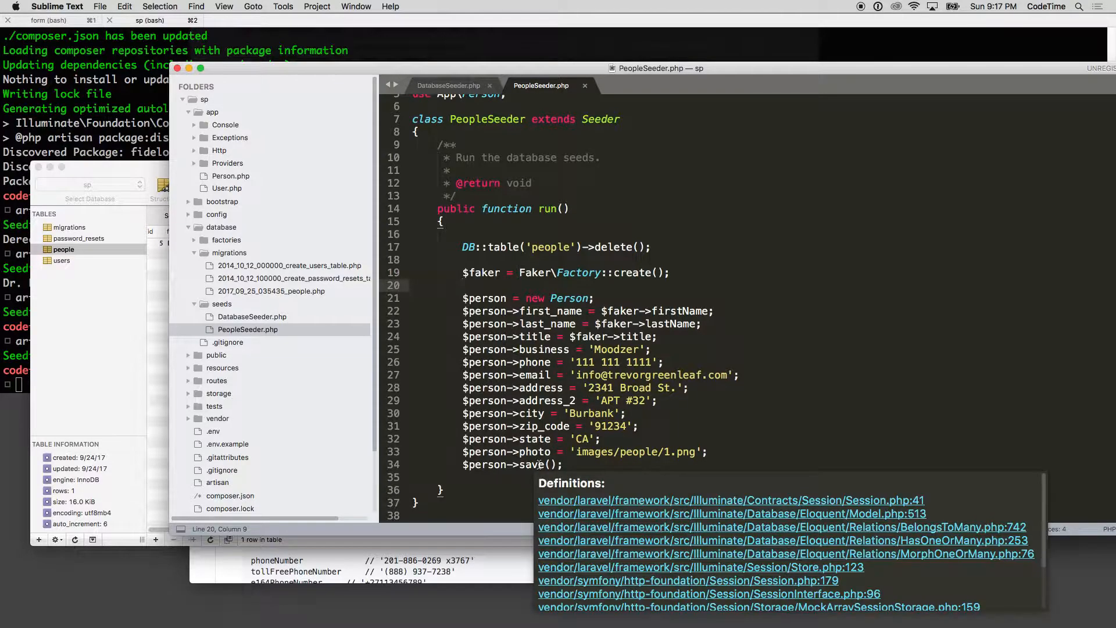
double_click(593, 336)
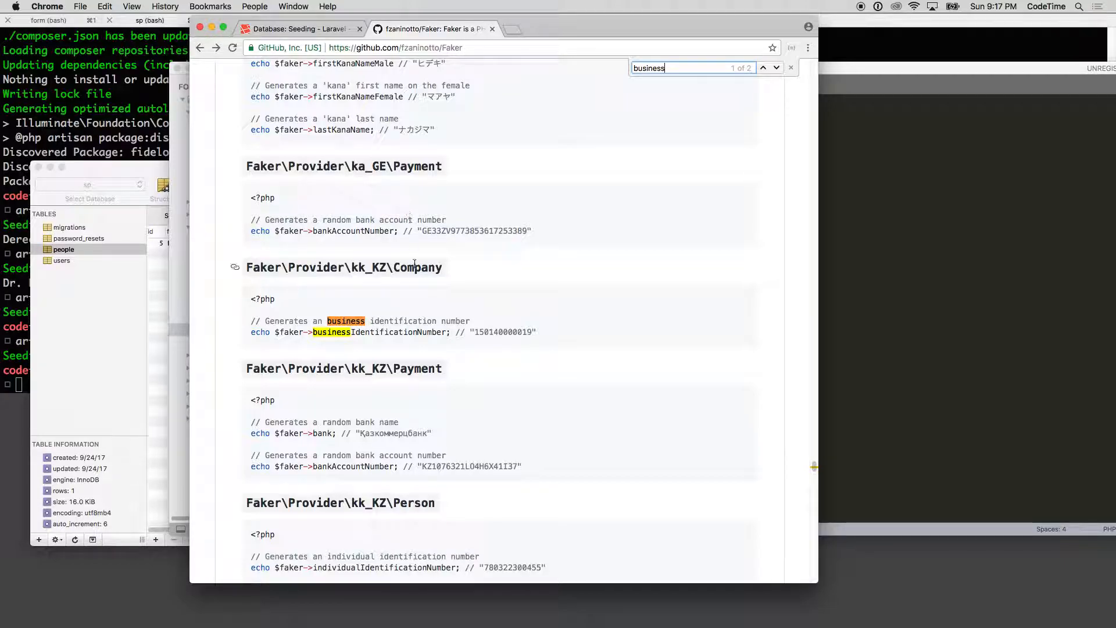
mouse_move(426, 336)
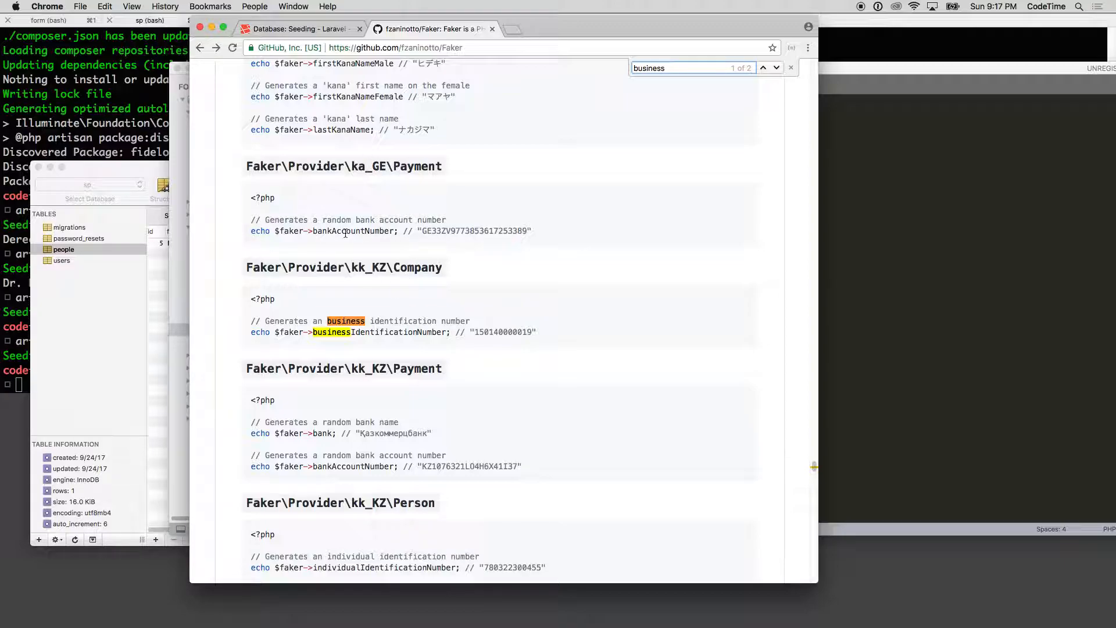
- Scroll the Faker README back to its Table of Contents and jump to Company formatters
scroll(up, 3)
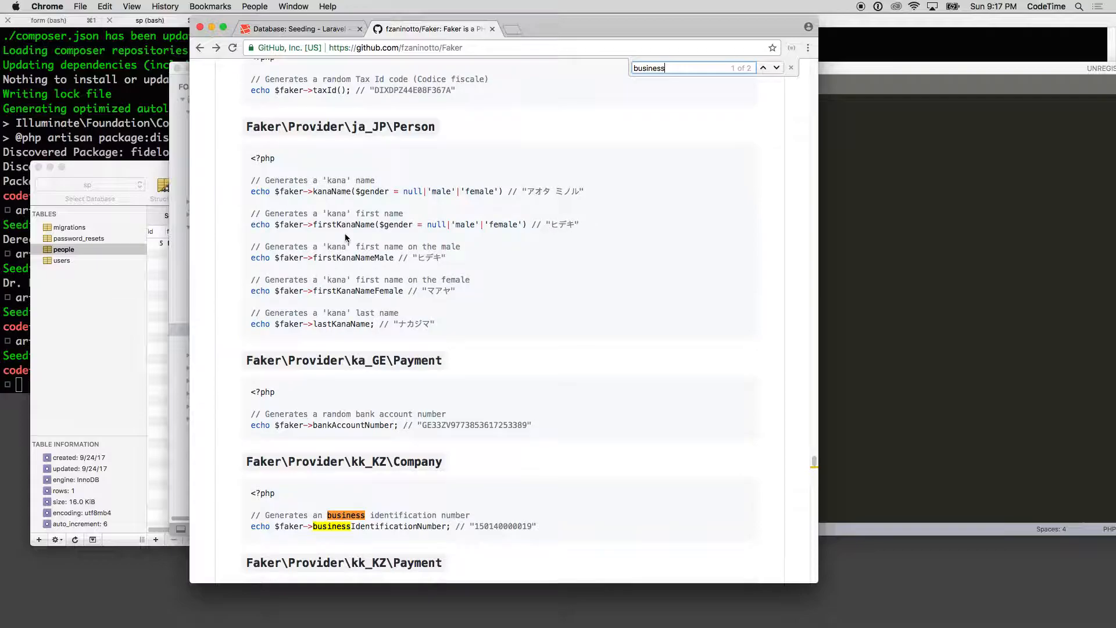
scroll(up, 3)
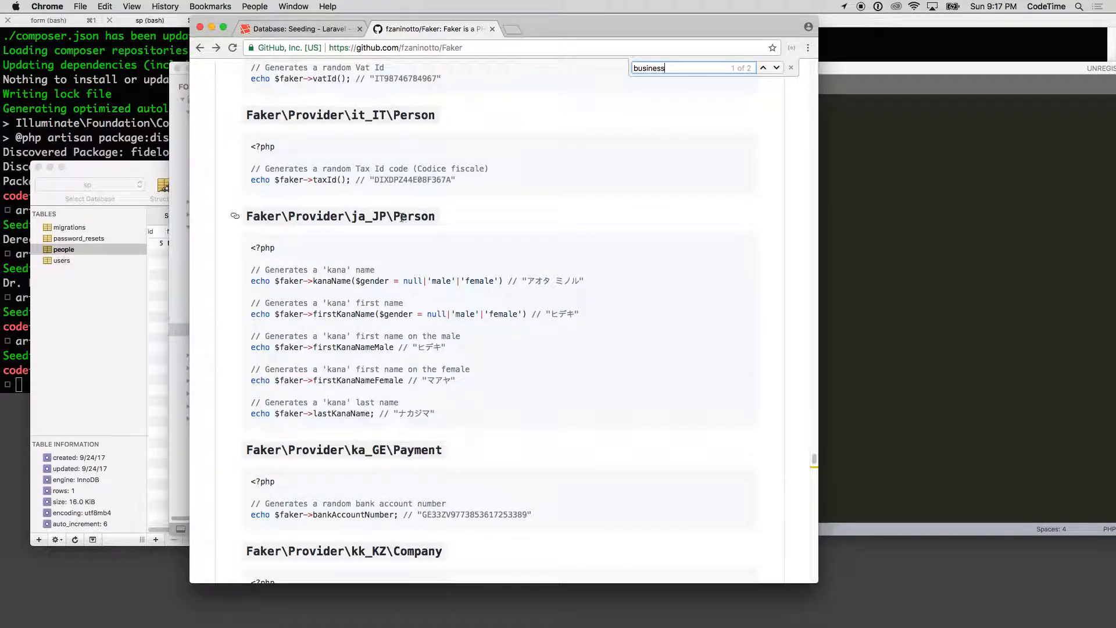
scroll(down, 3)
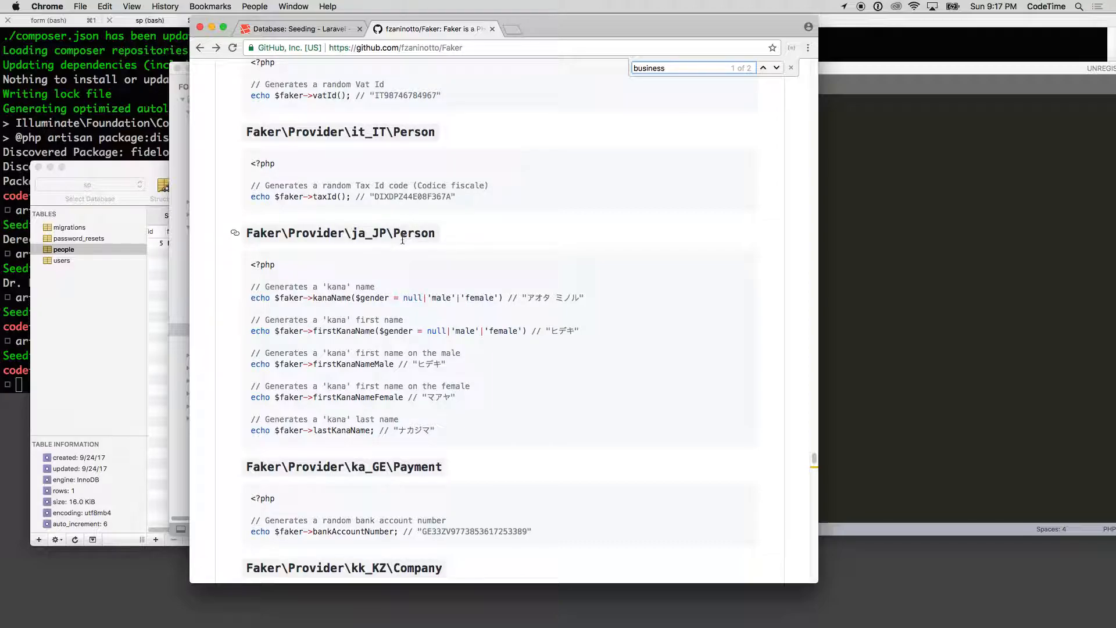
scroll(down, 3)
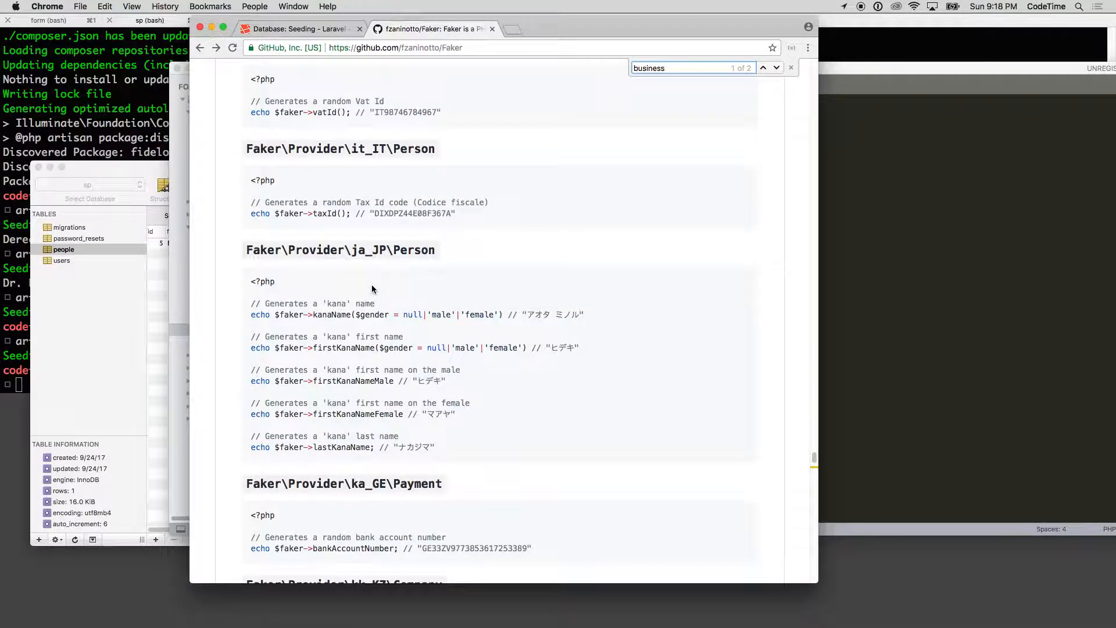
scroll(up, 3)
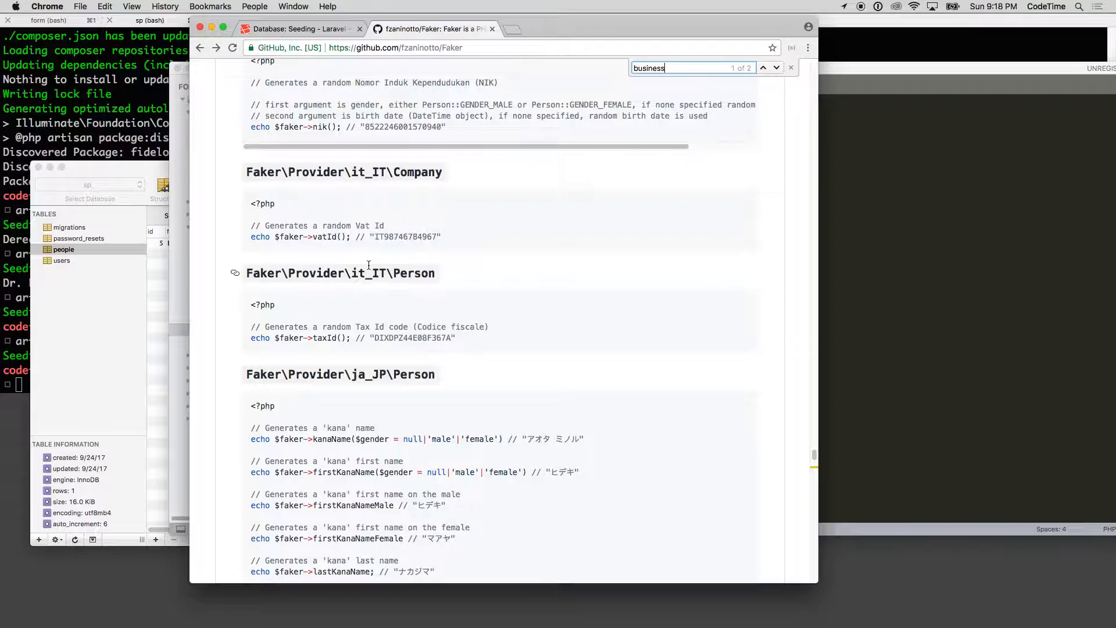
scroll(up, 3)
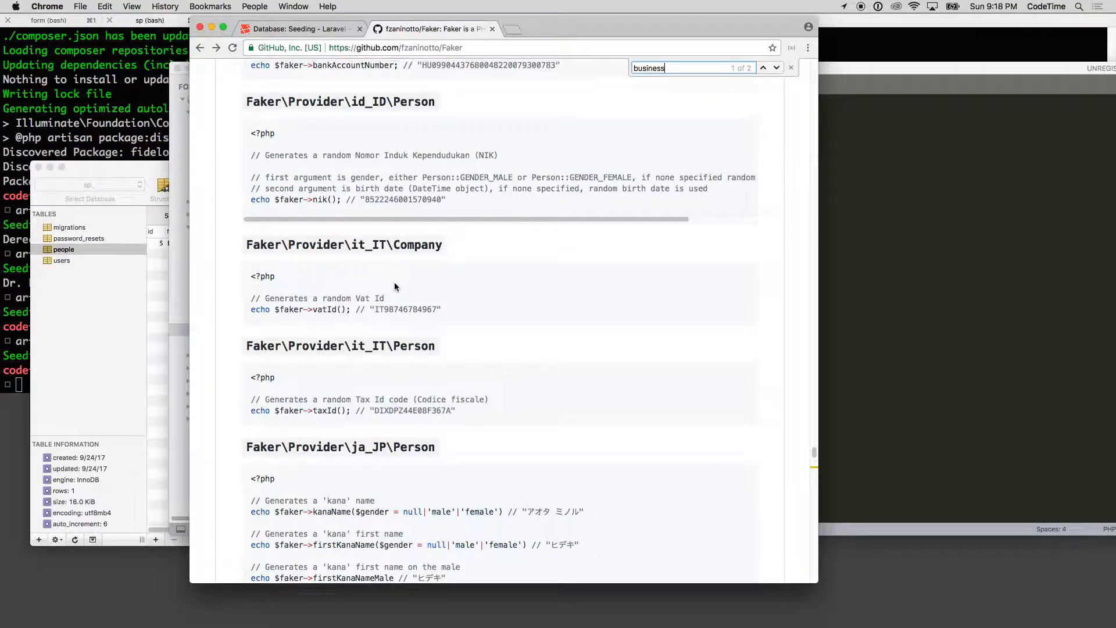
scroll(up, 3)
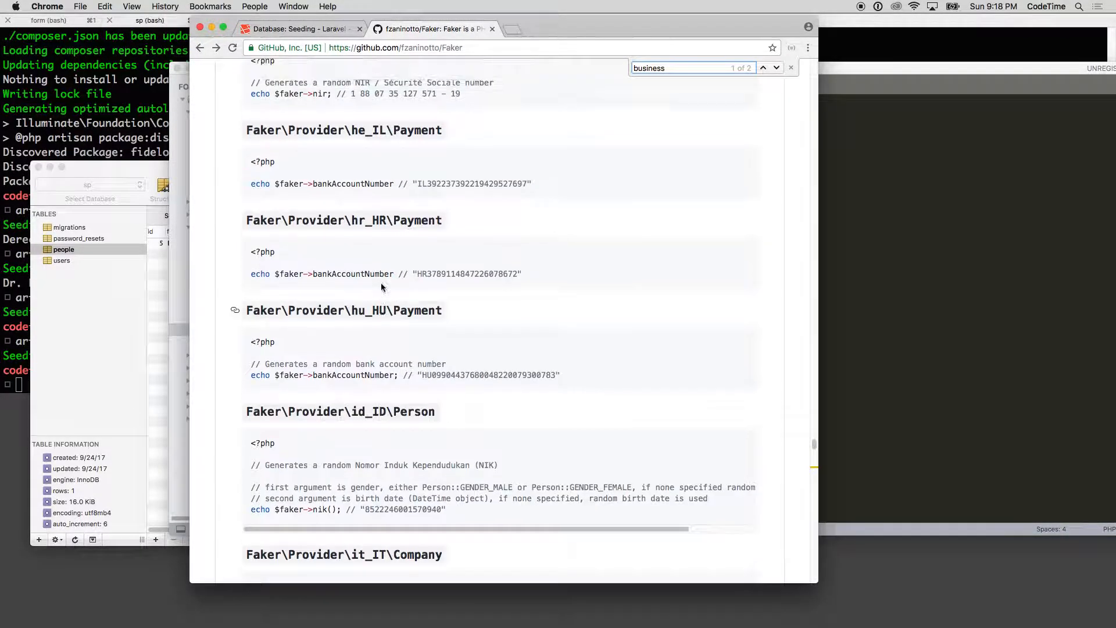
scroll(up, 3)
text(compan)
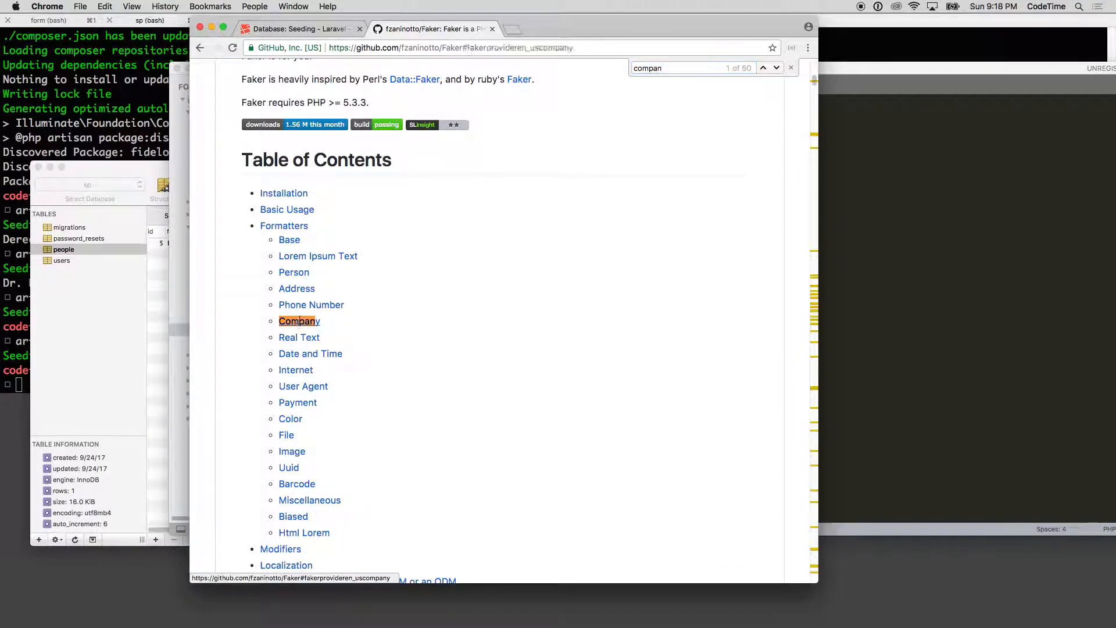
click(298, 321)
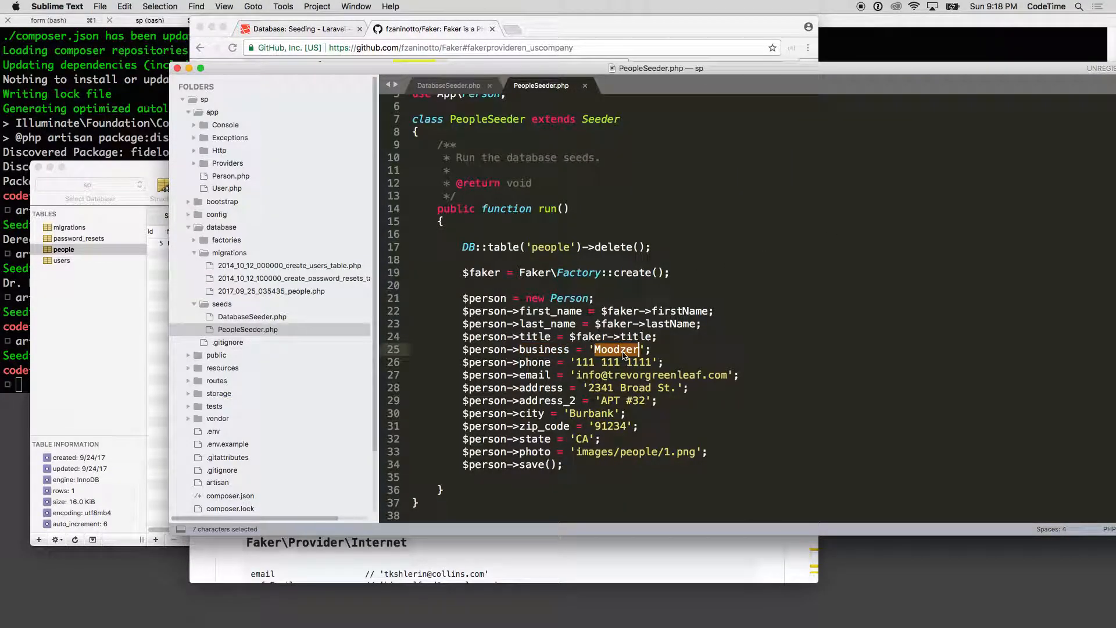
- Select the jobTitle formatter in the en_US Company block, then search the docs for 'phone'
text($fa)
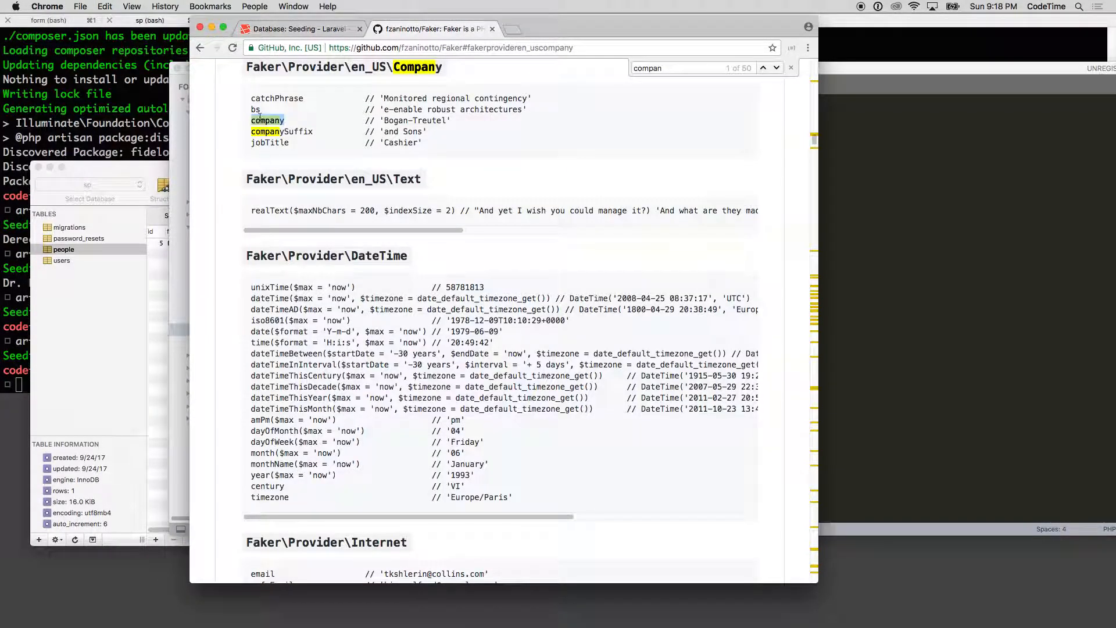
click(660, 68)
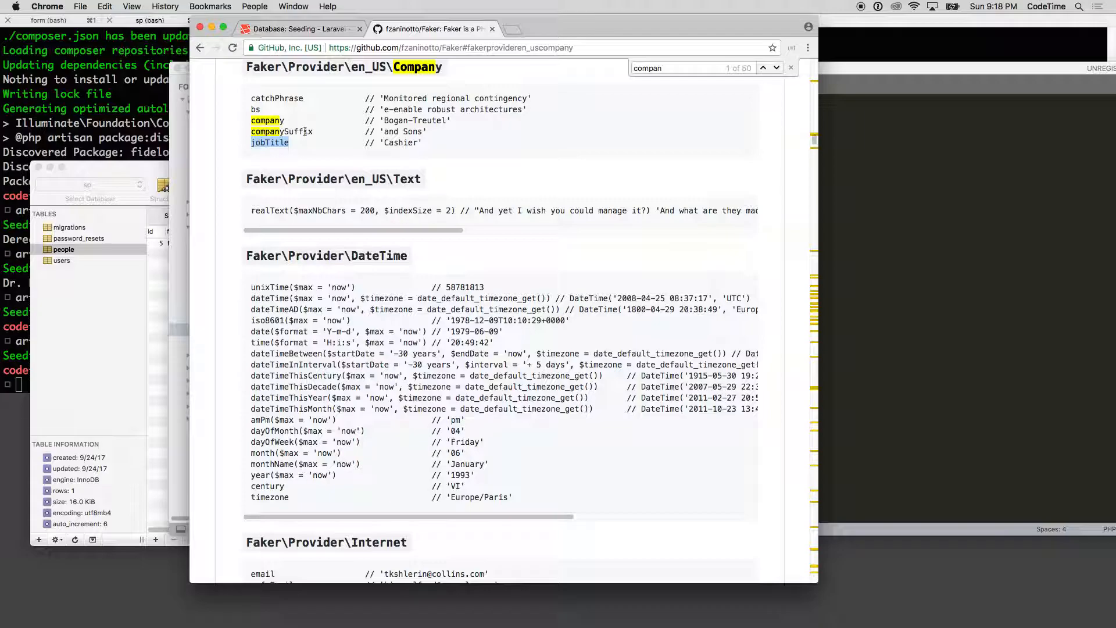
mouse_move(660, 347)
text(phone)
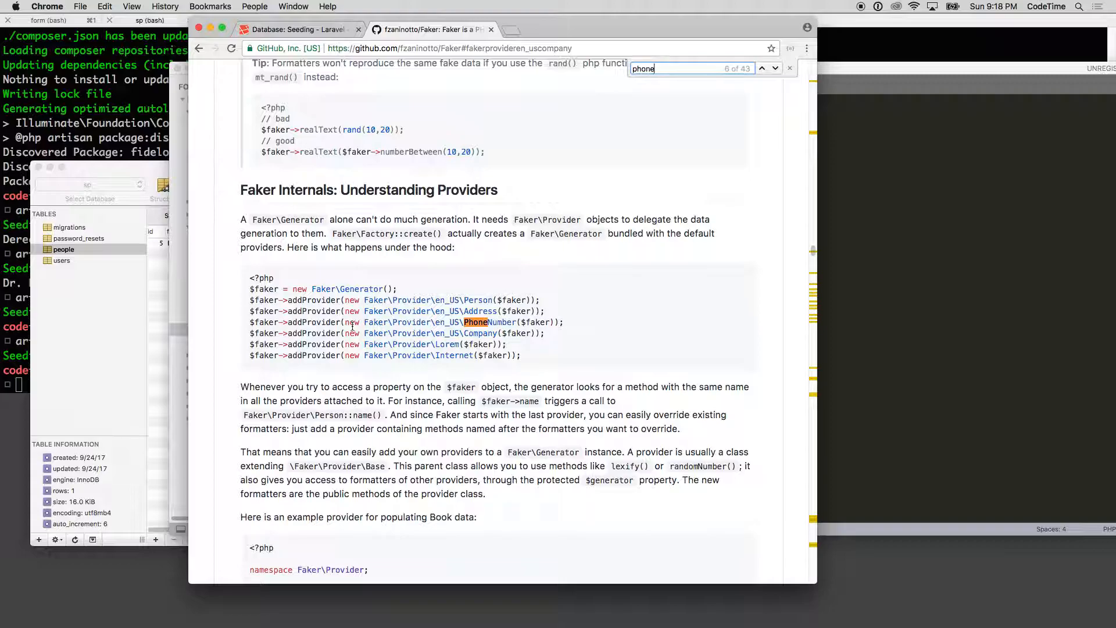
click(760, 68)
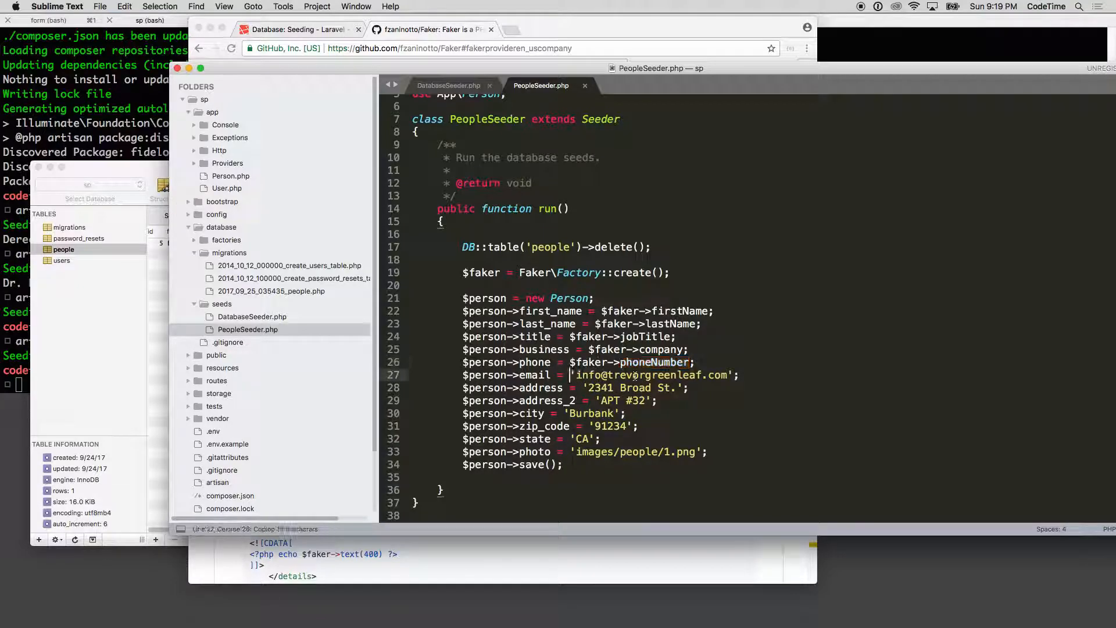
- Assign $faker->phoneNumber, email, streetAddress, city and postcode to the contact fields, starting $faker->state
text(ess)
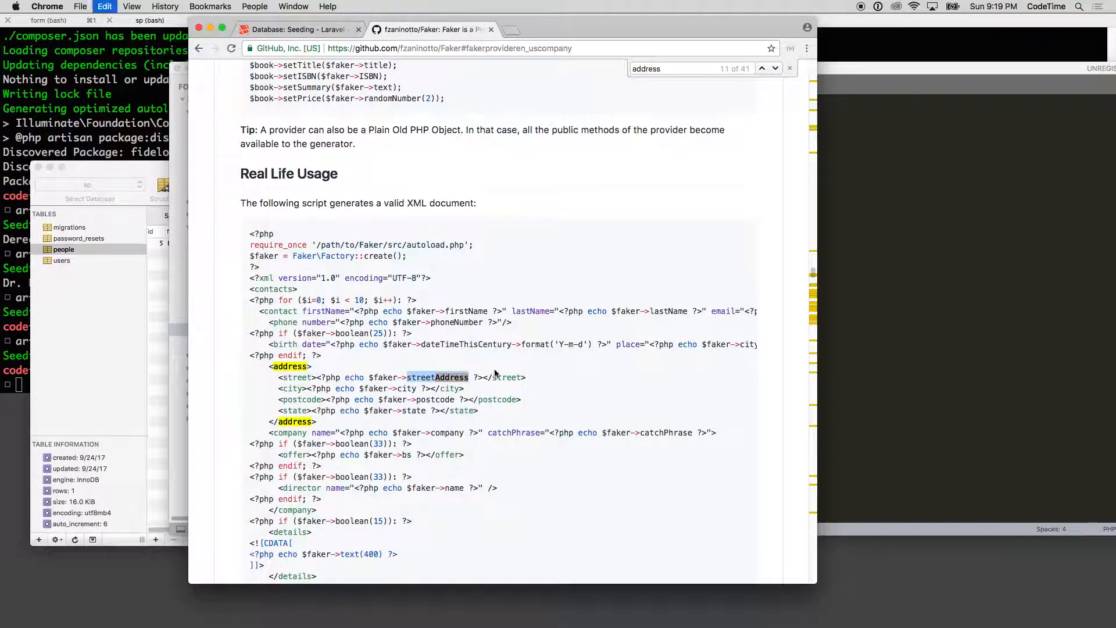
mouse_move(362, 415)
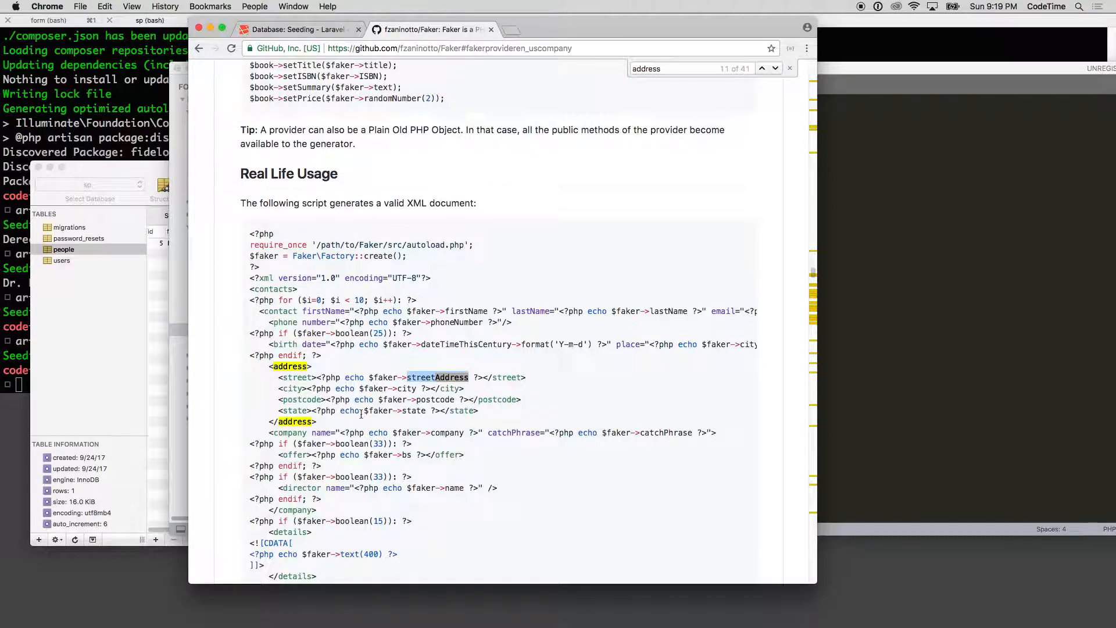
click(660, 68)
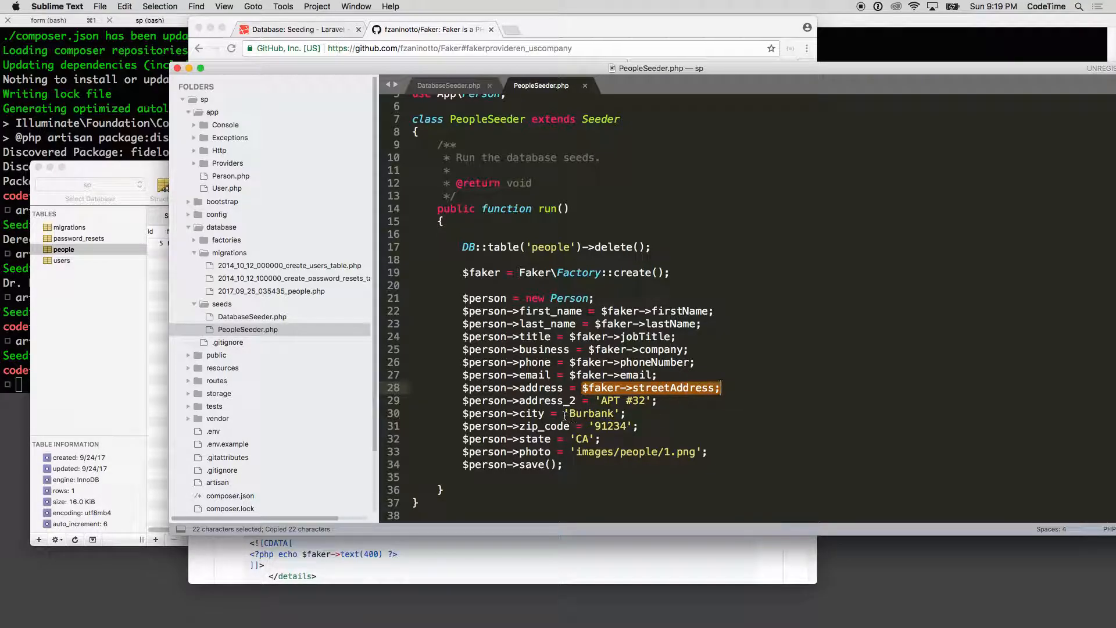
text(code)
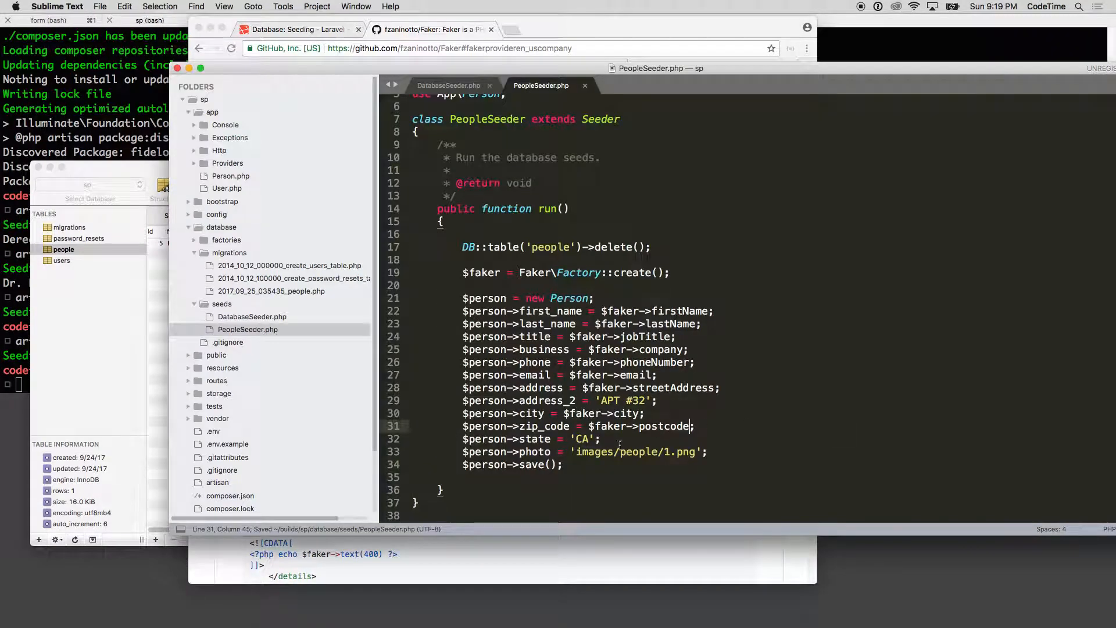
text($faker->state)
text(streetAddress)
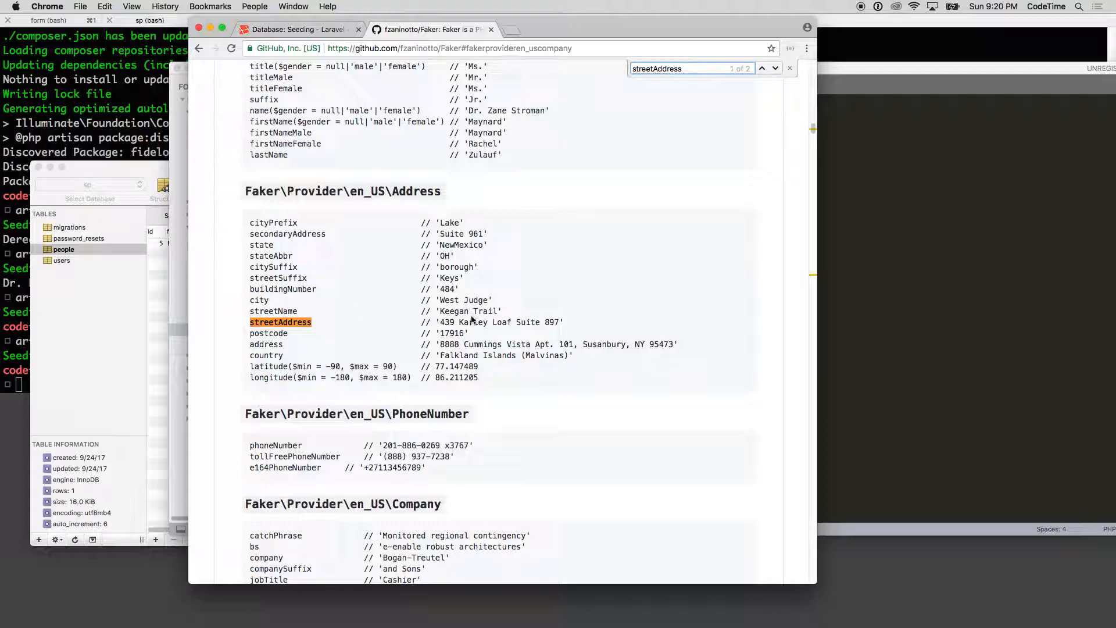
mouse_move(288, 287)
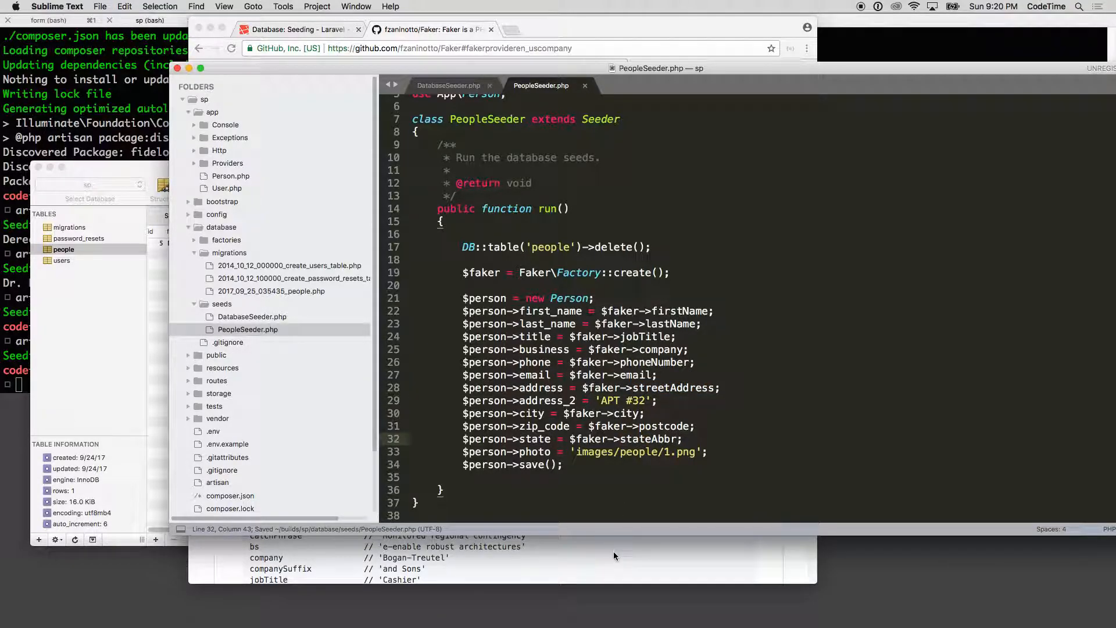
mouse_move(575, 557)
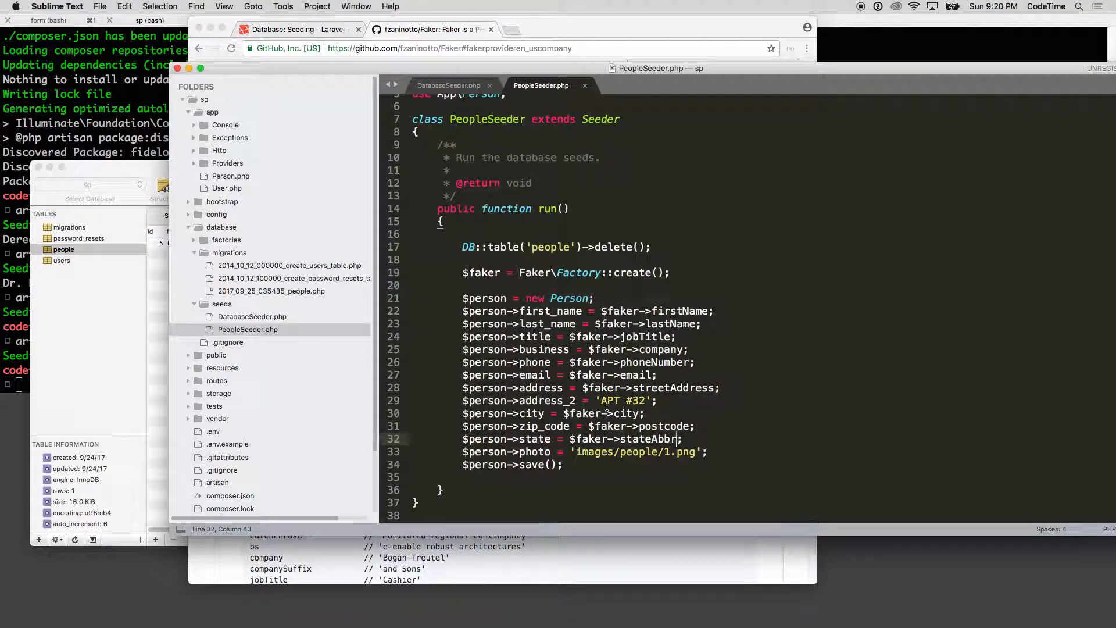
- Replace the hard-coded '#32' in address_2 with a Faker buildingNumber and save
double_click(634, 400)
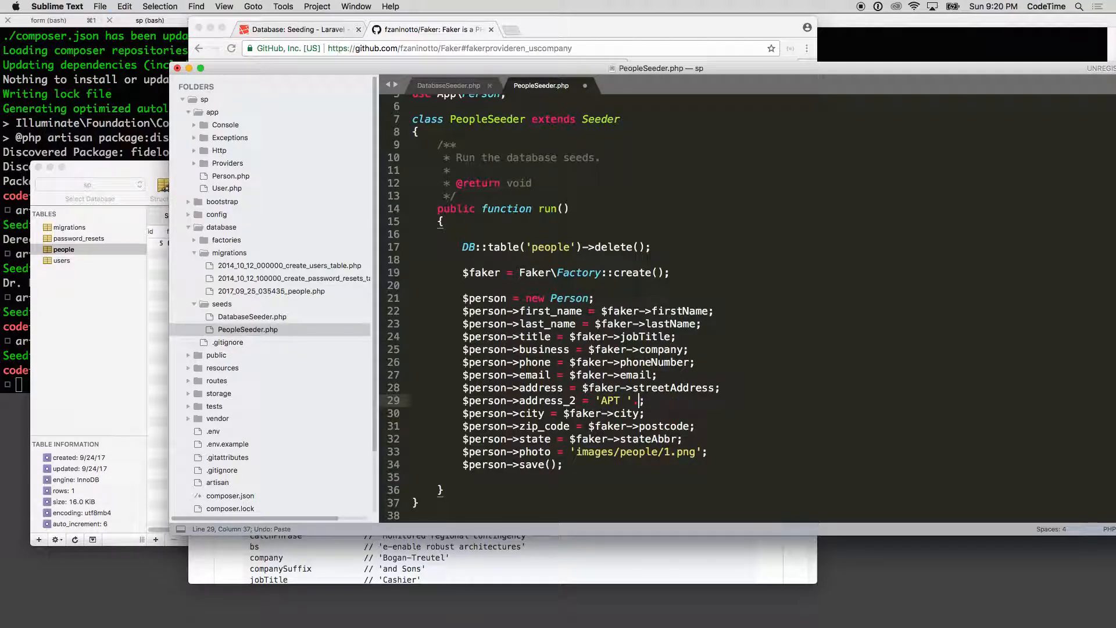
text($faker->buildingNumber)
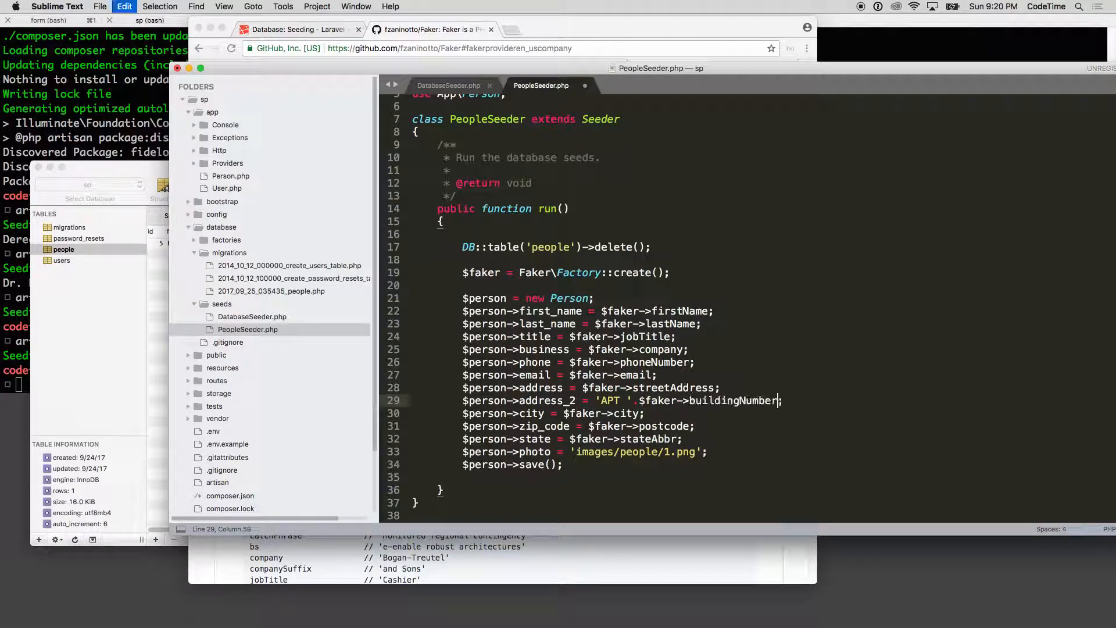
key(cmd+s)
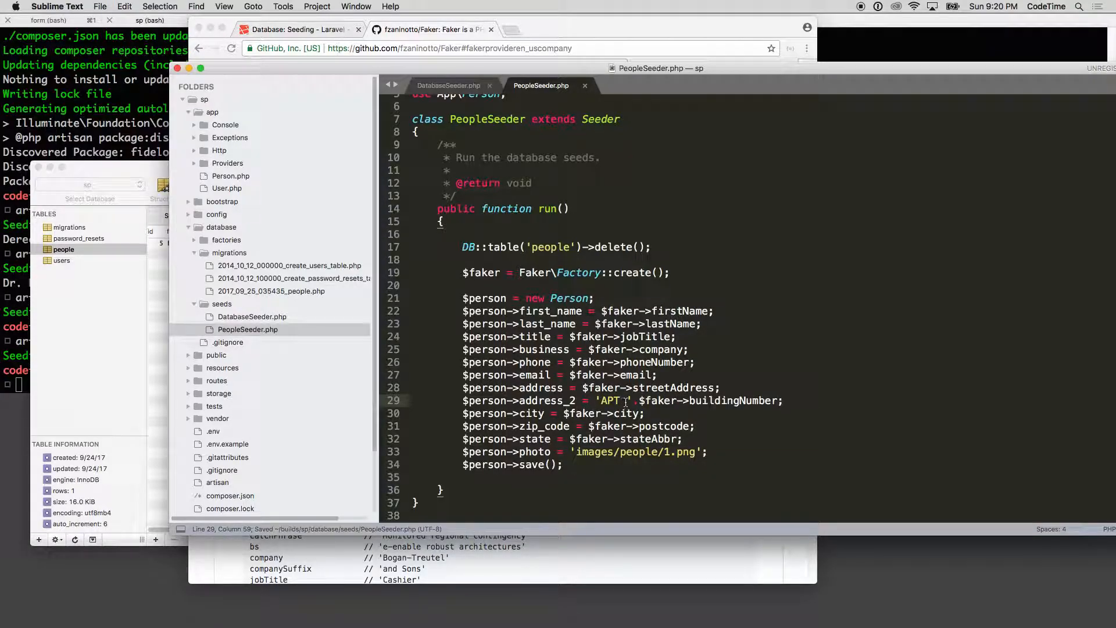
text(#)
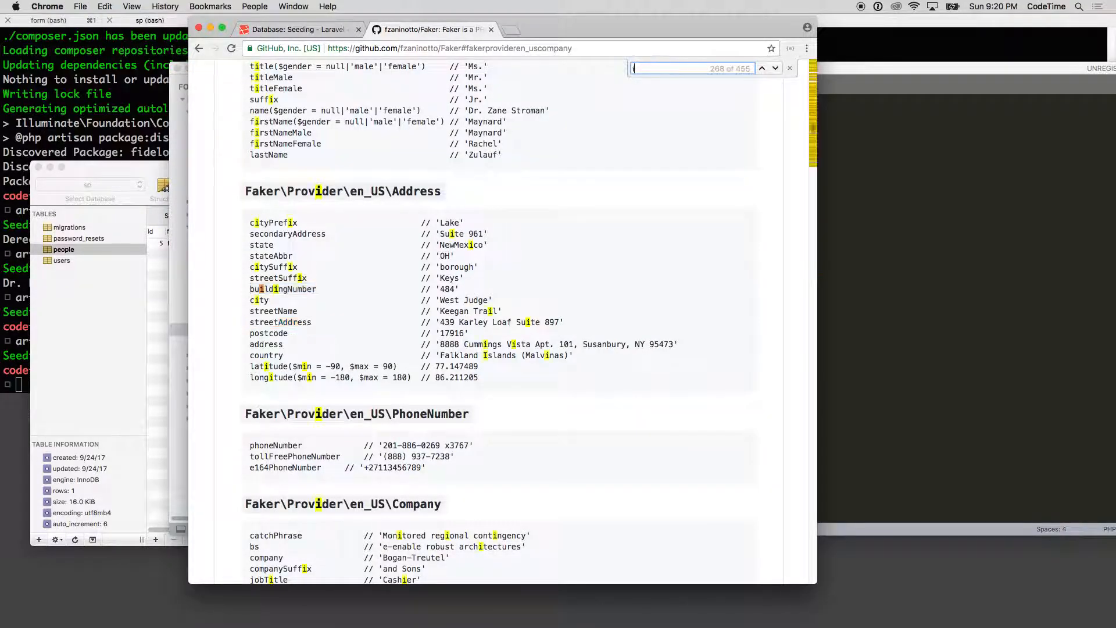
- Search the Faker README for 'image' to reach the Image provider section
text(image)
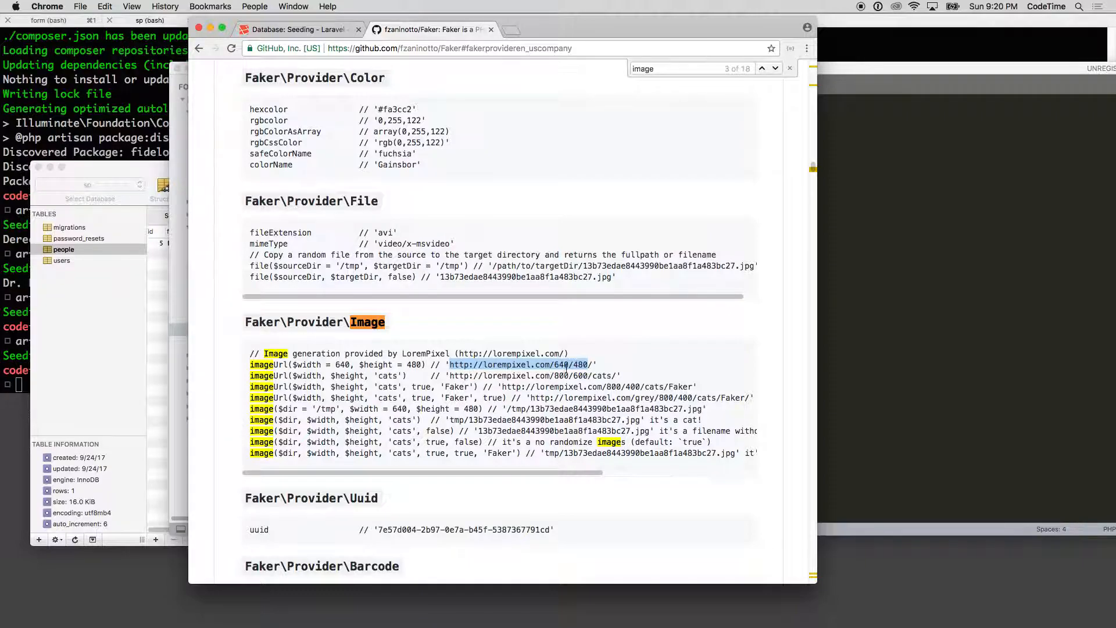
mouse_move(588, 349)
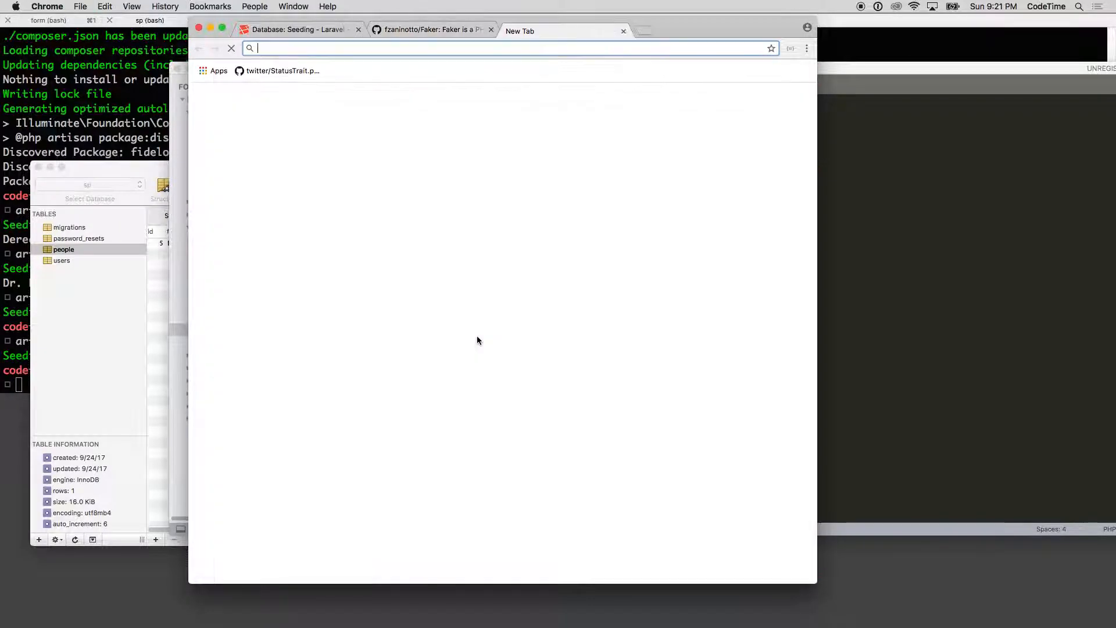
- Try lorempixel.com/800/600/cats and people URLs, then browse the lorempixel home page's sample photo
text(lorempixel.com/800/600/cats/)
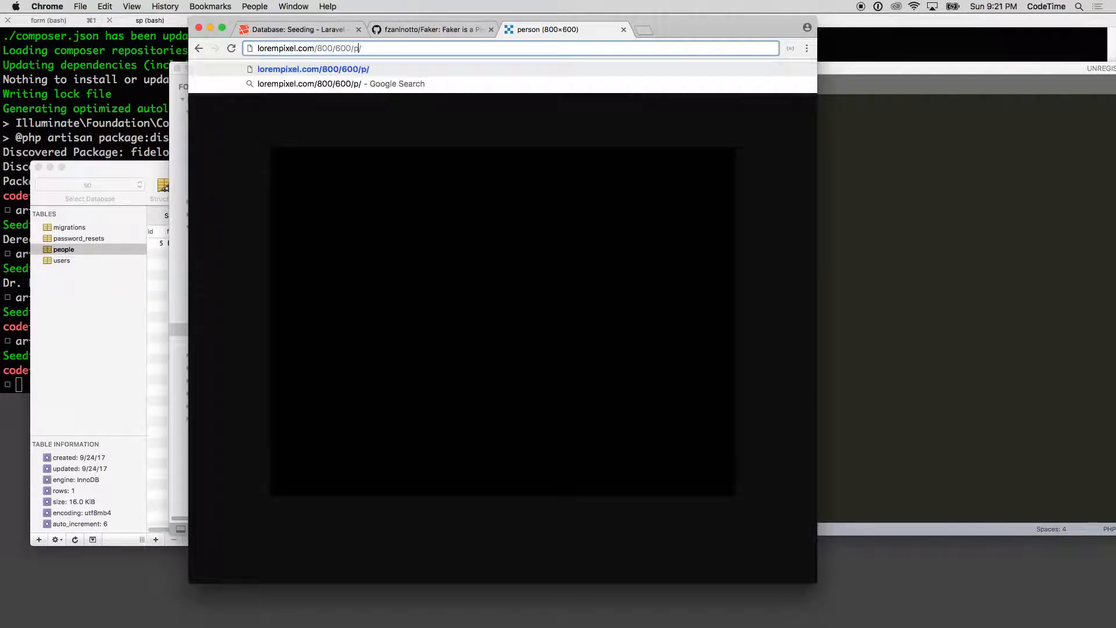
text(eople)
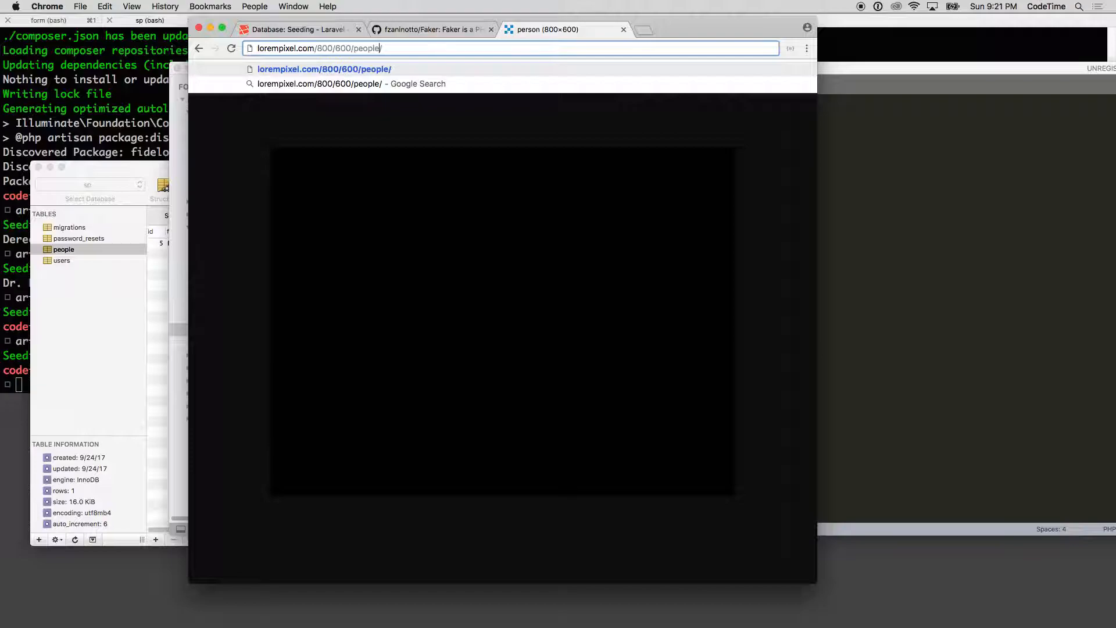
text(hu/)
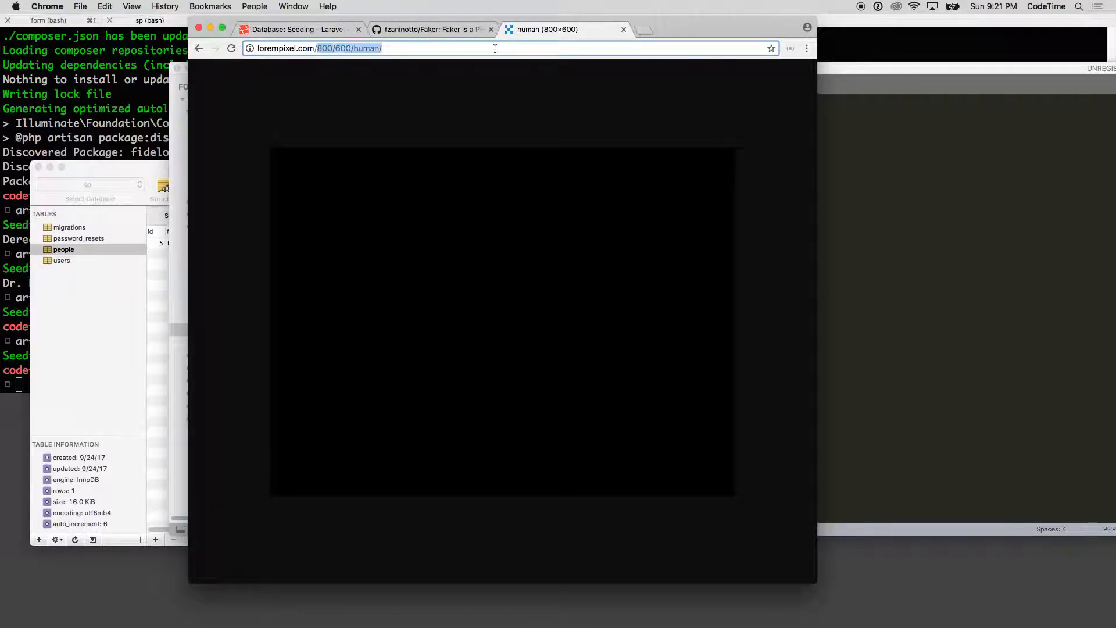
key(Return)
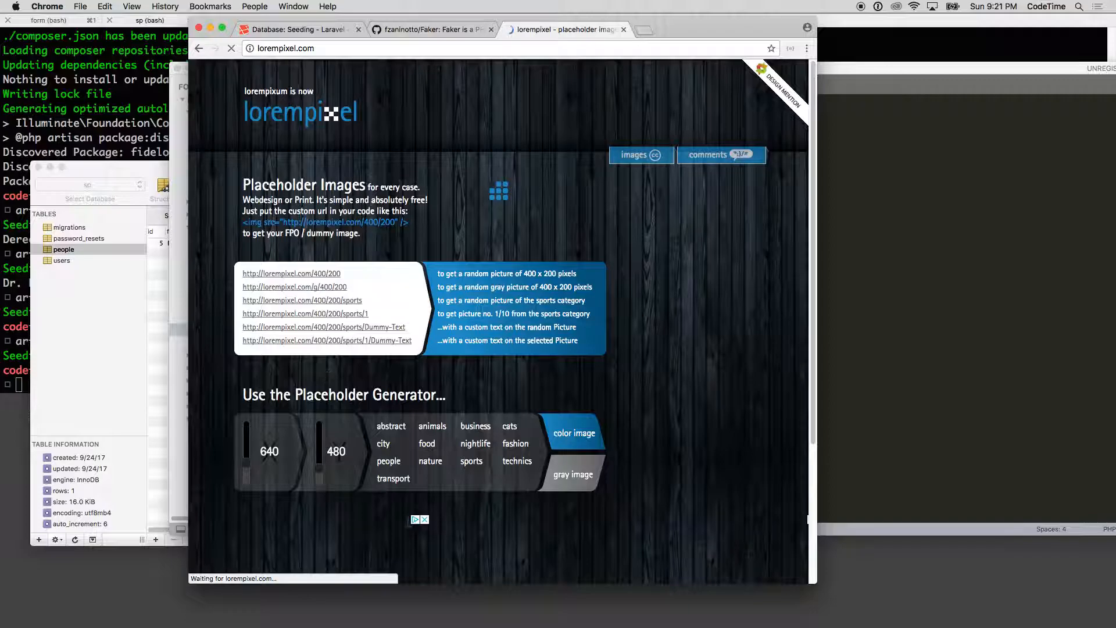
scroll(down, 3)
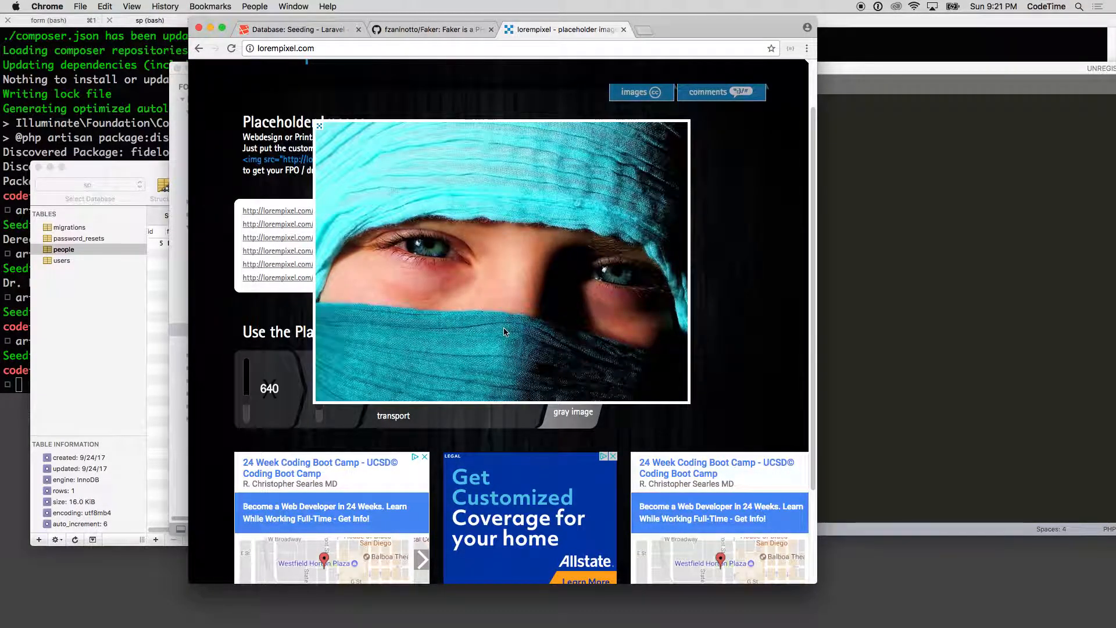
click(427, 29)
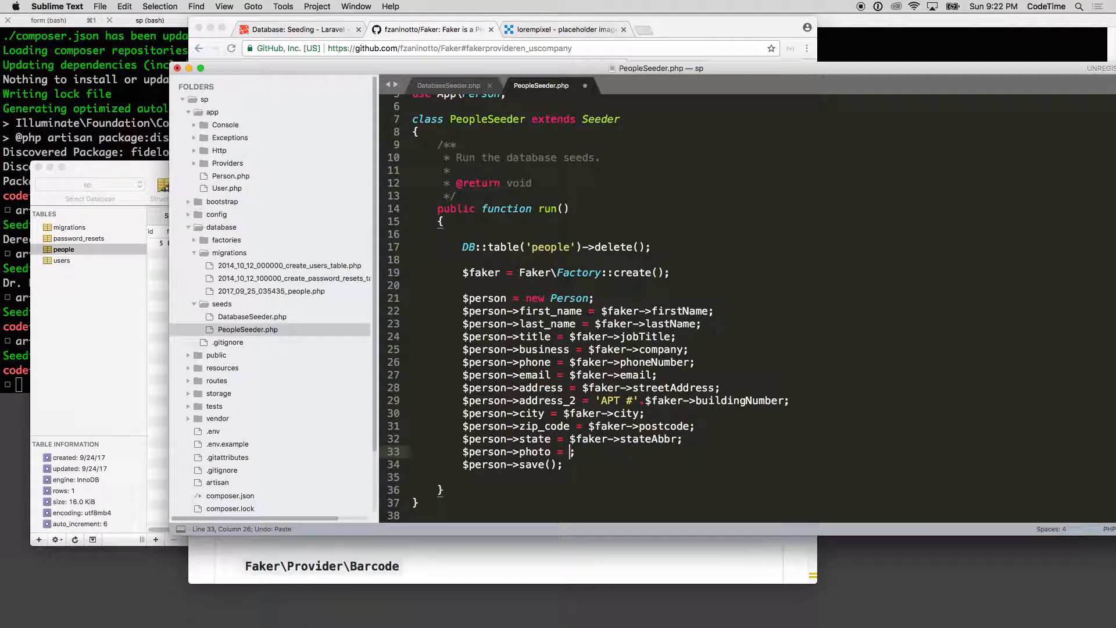
text('http://lorempixel.com/800/600/cats/')
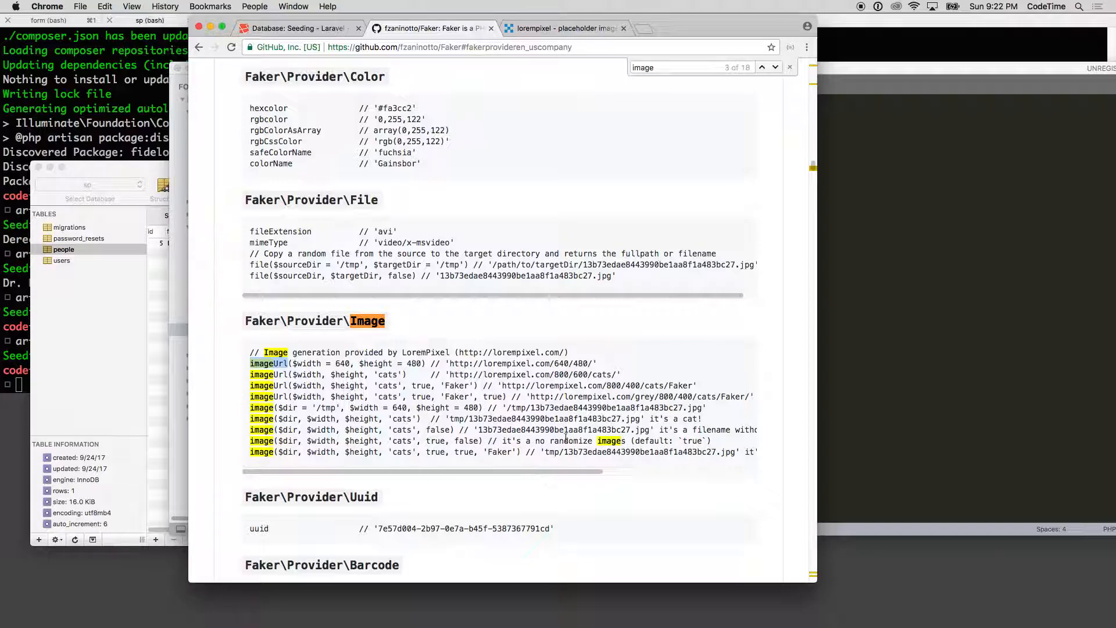
mouse_move(498, 394)
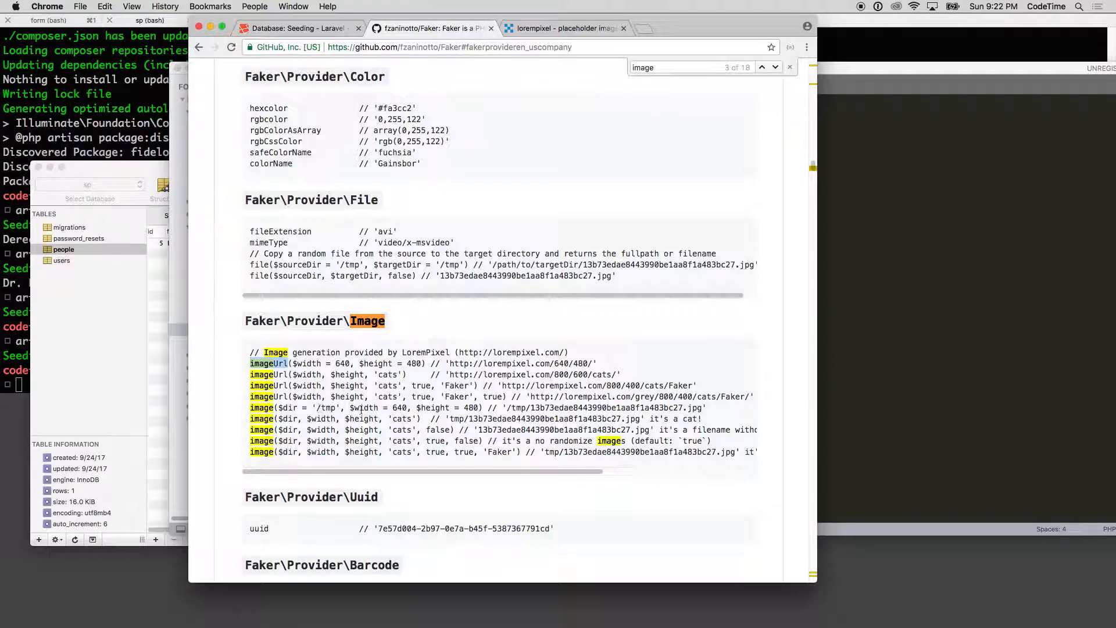
mouse_move(594, 461)
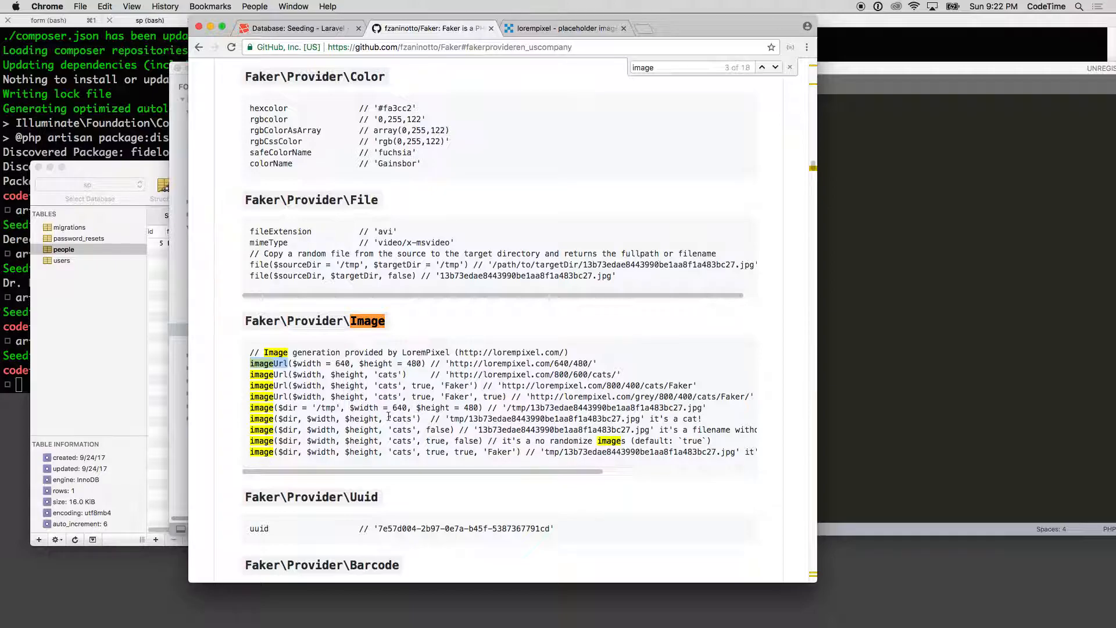
mouse_move(291, 440)
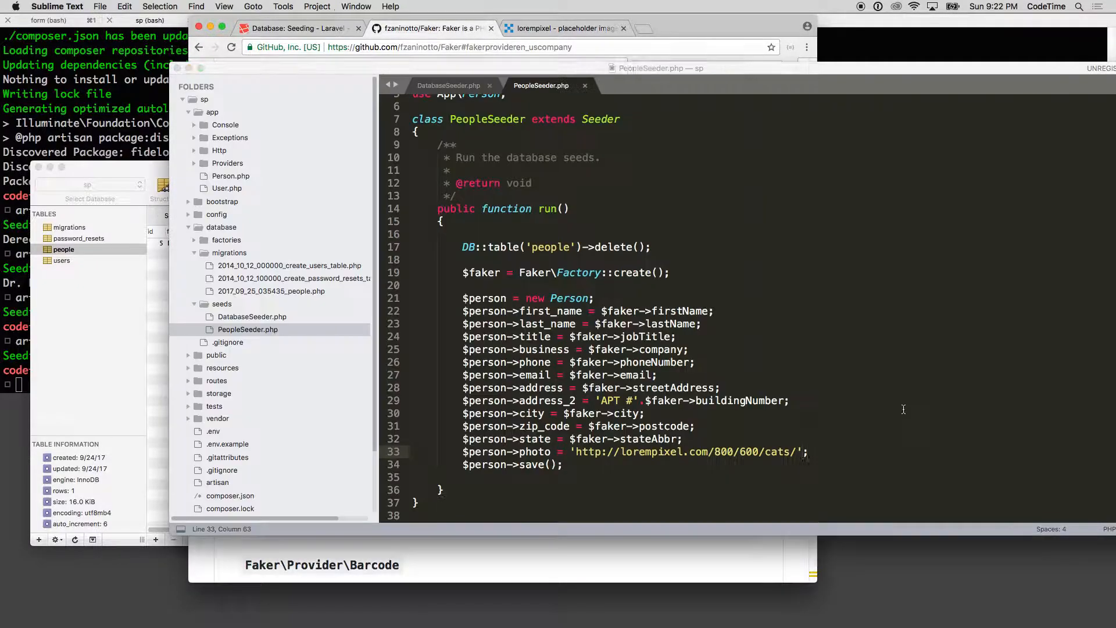
- Change the photo assignment to $faker->imageUrl(150, 150, 'people')
text(imageUrl($width, $height, 'cats'))
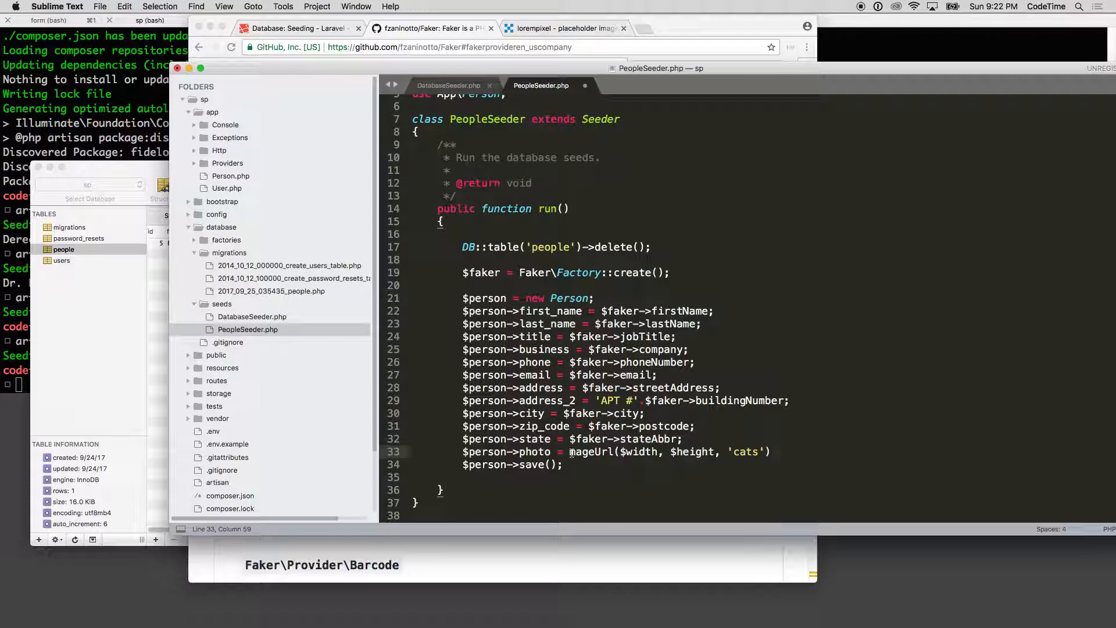
double_click(590, 438)
text($faker->i)
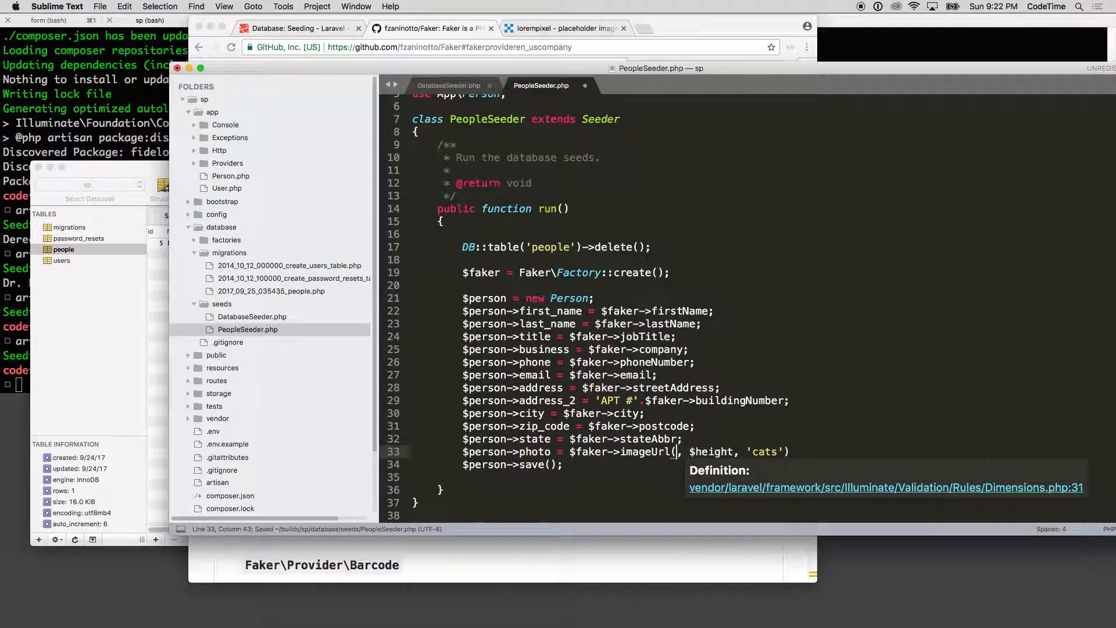
text(150)
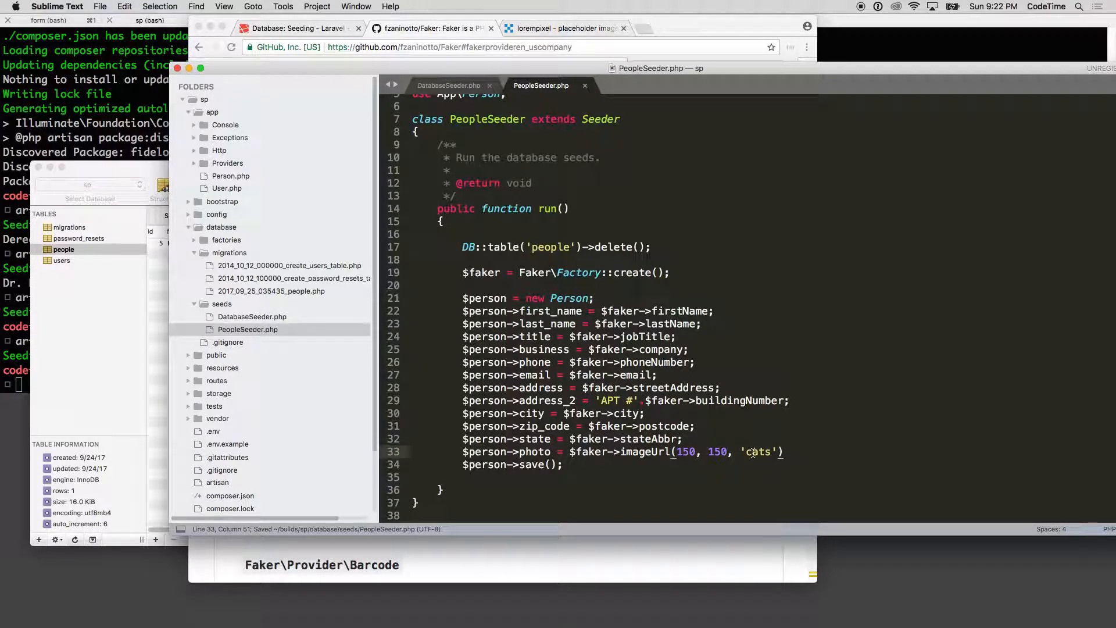
text(people');)
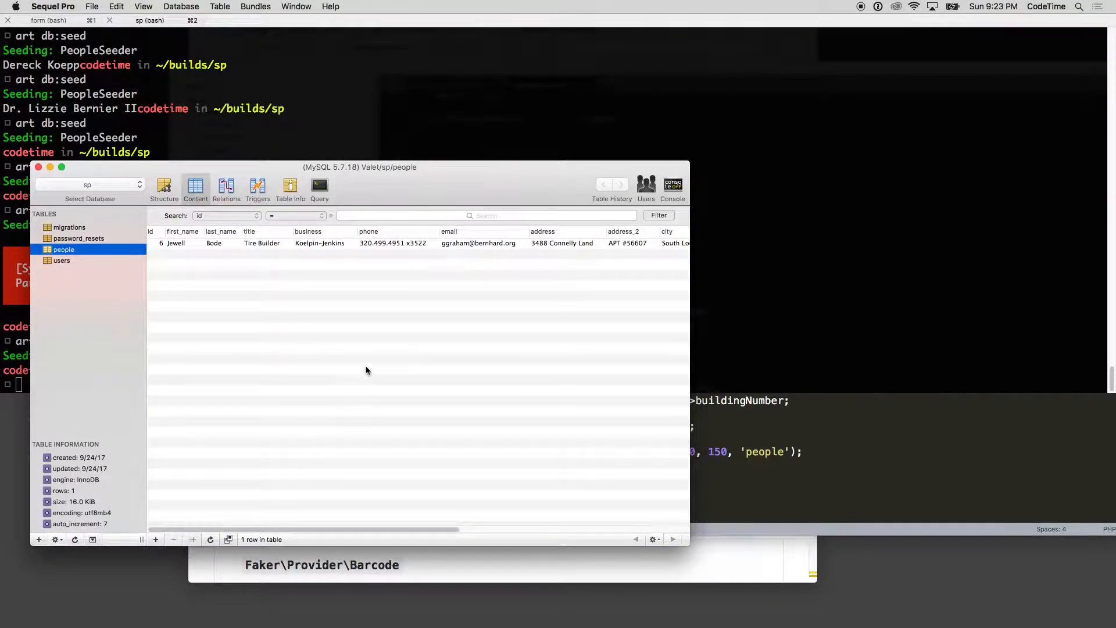
mouse_move(438, 543)
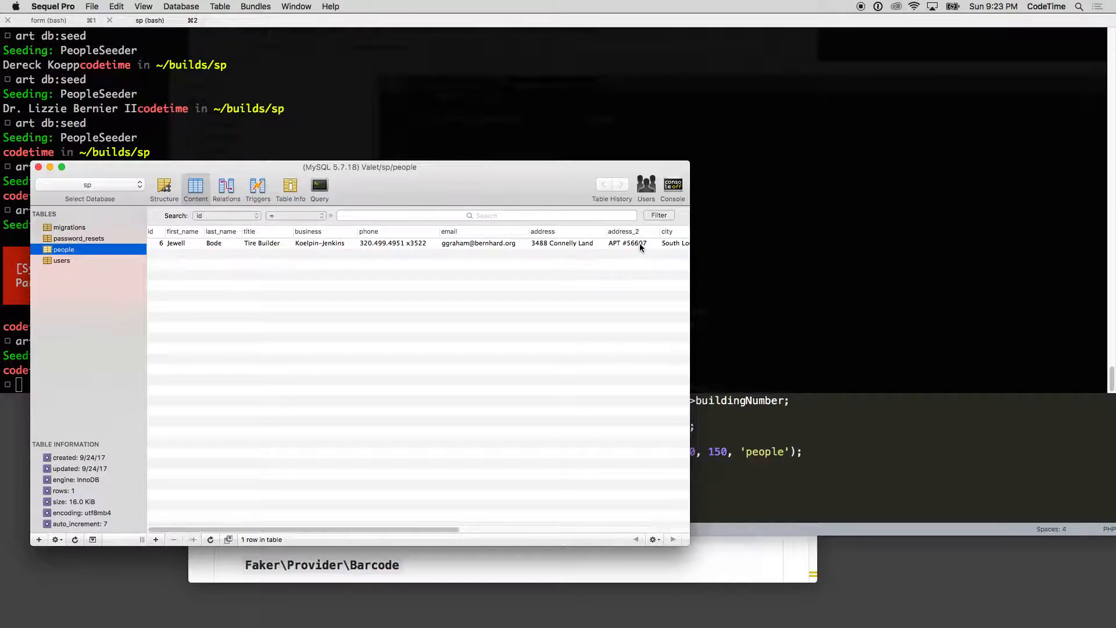
mouse_move(181, 248)
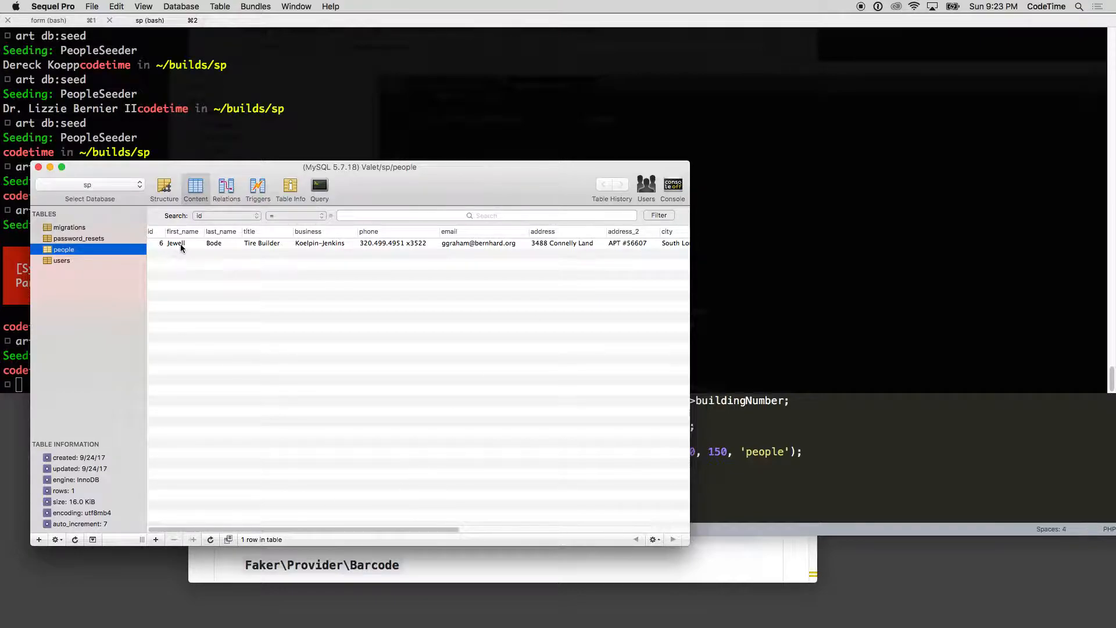
mouse_move(271, 248)
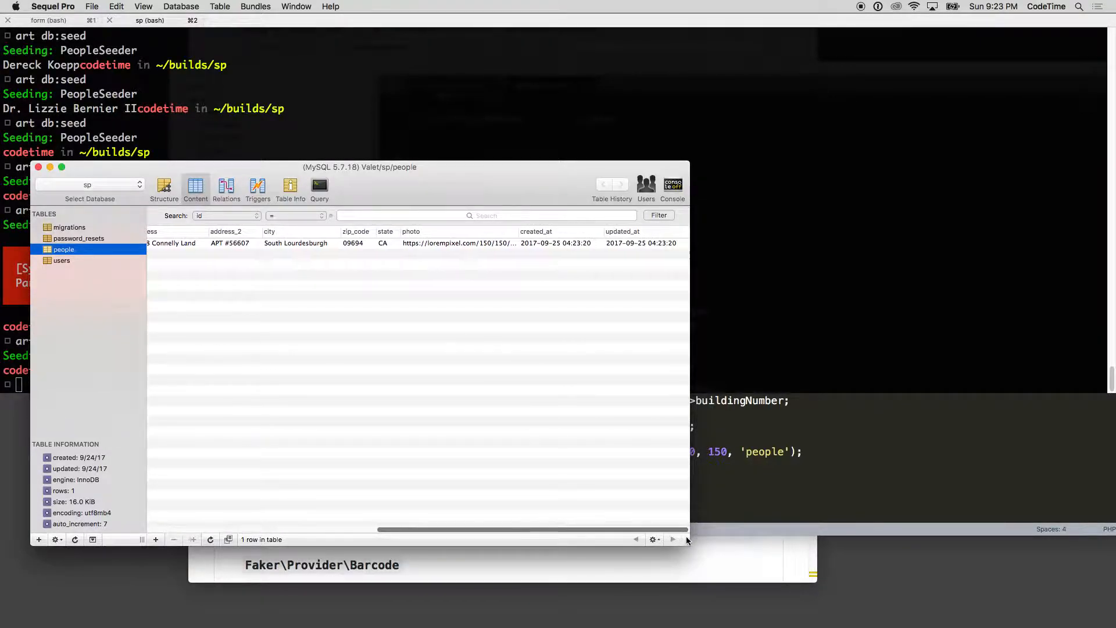
mouse_move(614, 257)
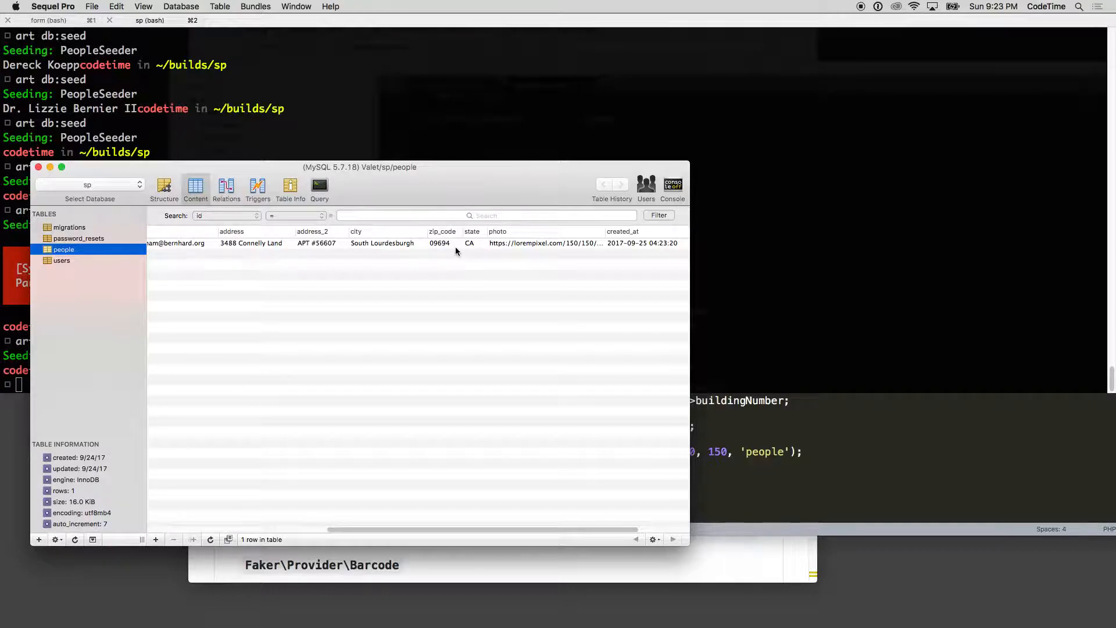
mouse_move(447, 246)
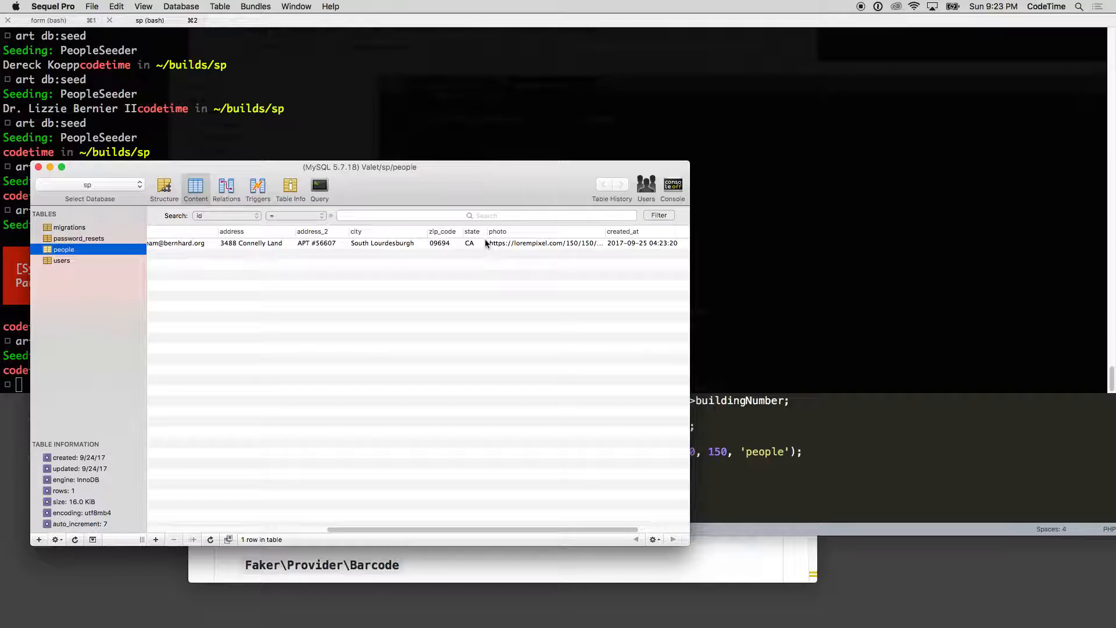
mouse_move(459, 253)
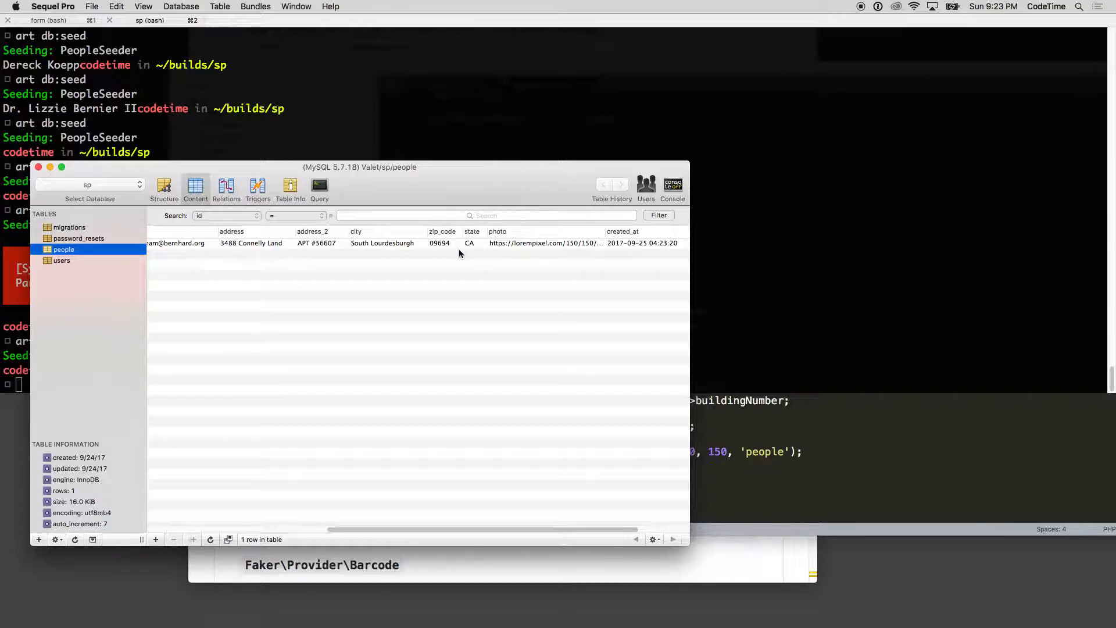